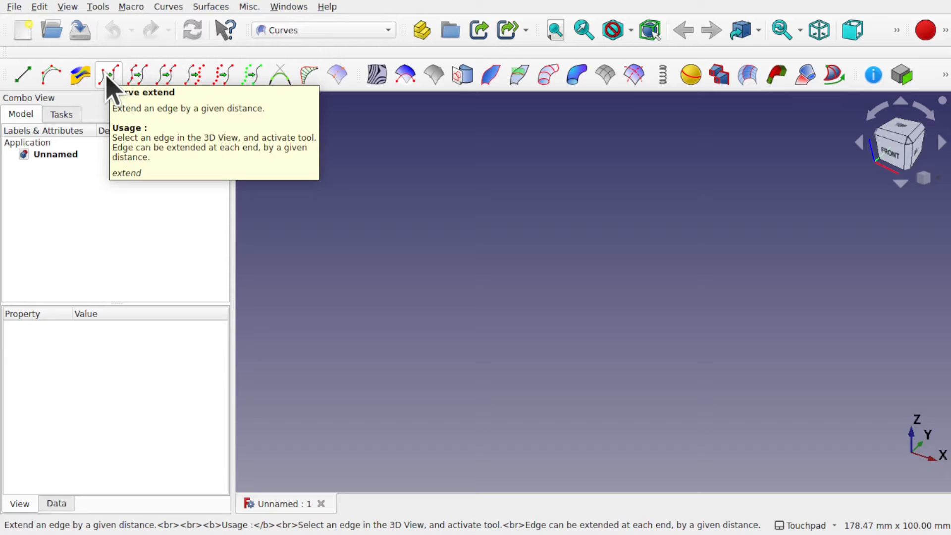
{"action": "mouse_move", "coordinate": [172, 23]}
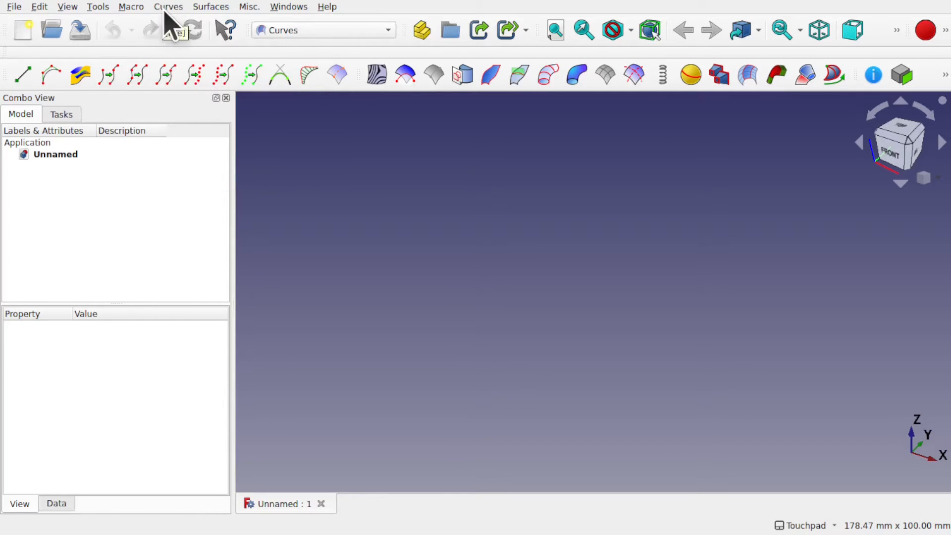
- Switch to the Sketcher workbench and start a new sketch on the XY plane
{"action": "left_click", "coordinate": [168, 7]}
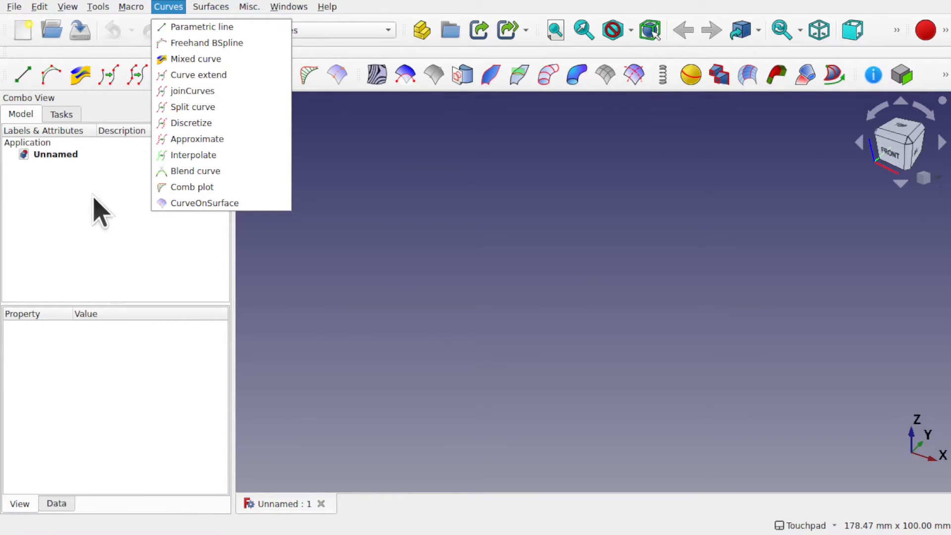
{"action": "mouse_move", "coordinate": [108, 75]}
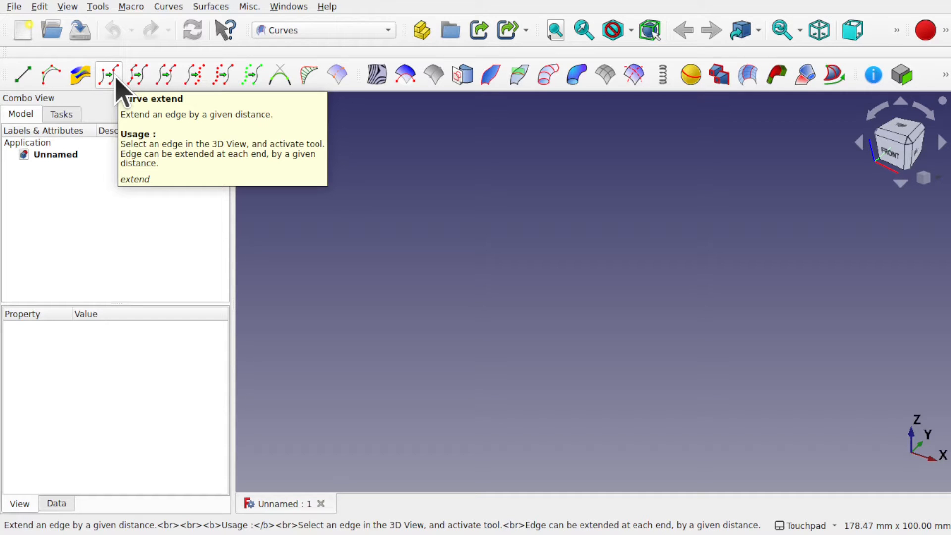
{"action": "left_click", "coordinate": [322, 30]}
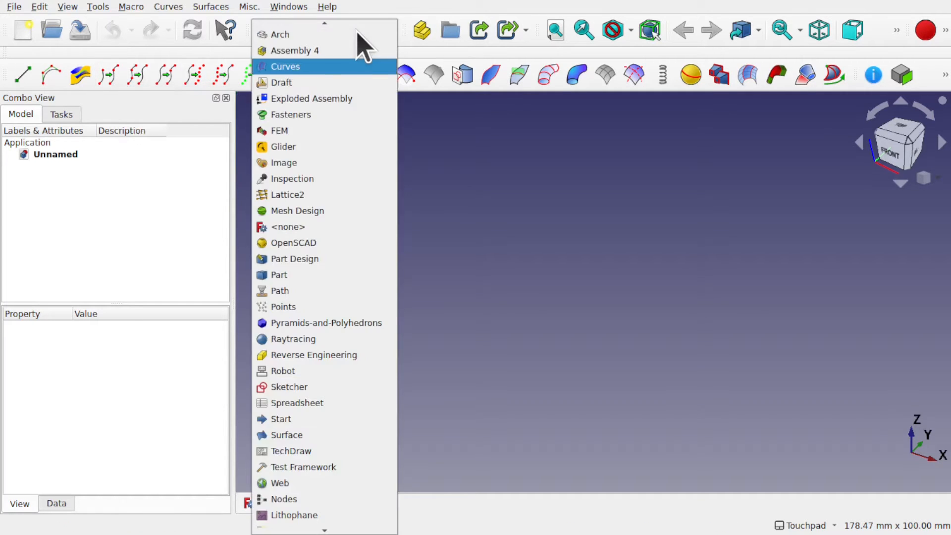
{"action": "left_click", "coordinate": [285, 66]}
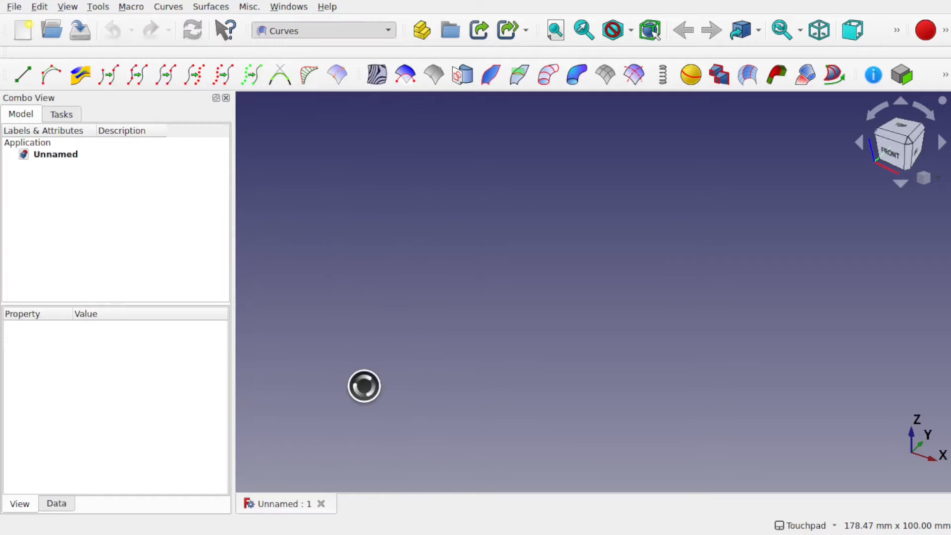
{"action": "left_click", "coordinate": [323, 31]}
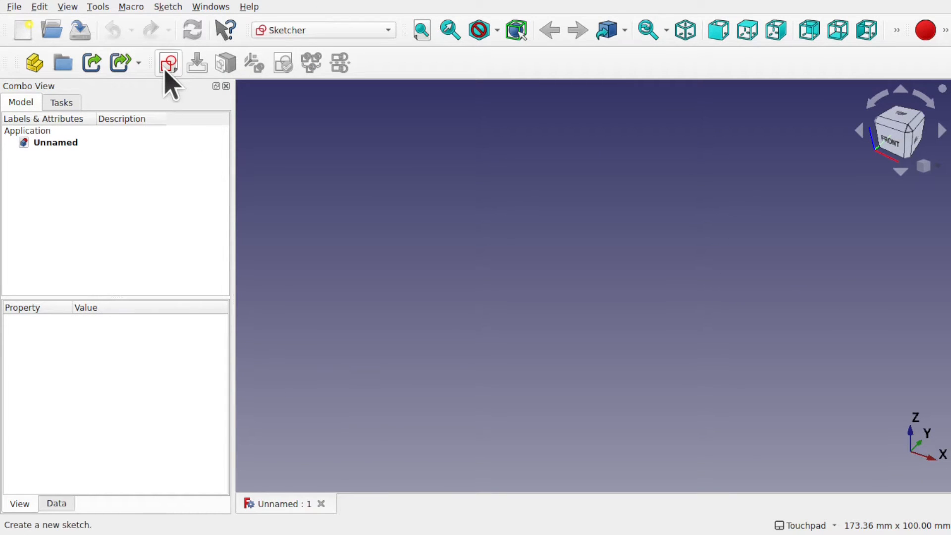
{"action": "left_click", "coordinate": [168, 62]}
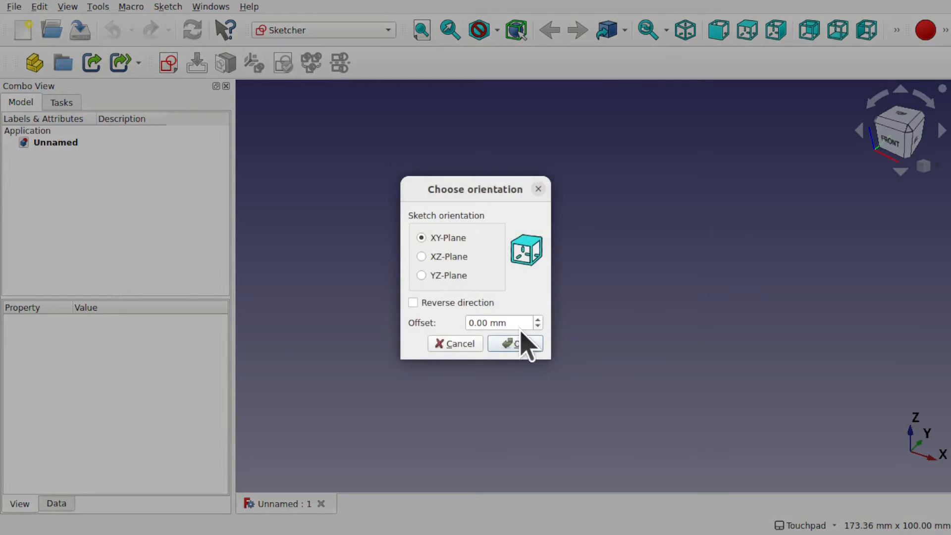
{"action": "left_click", "coordinate": [514, 343]}
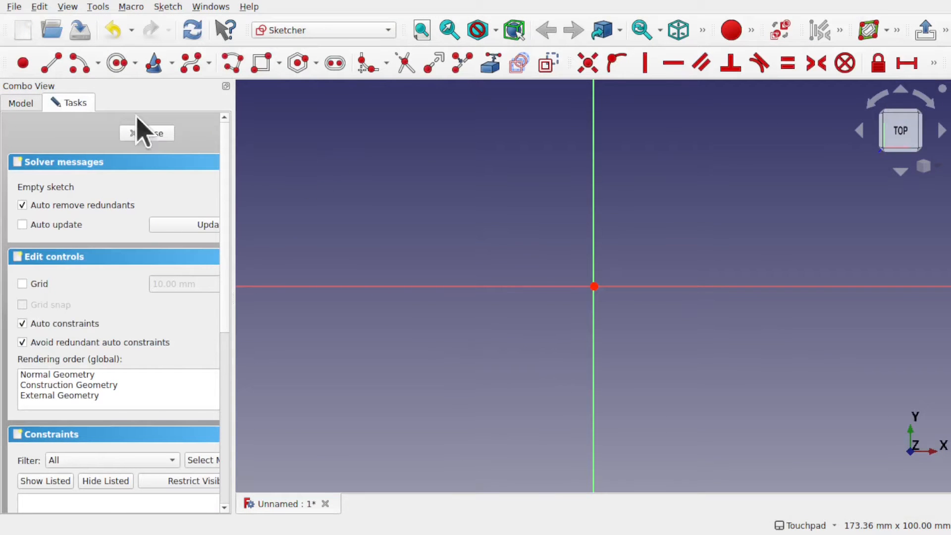
{"action": "mouse_move", "coordinate": [77, 63]}
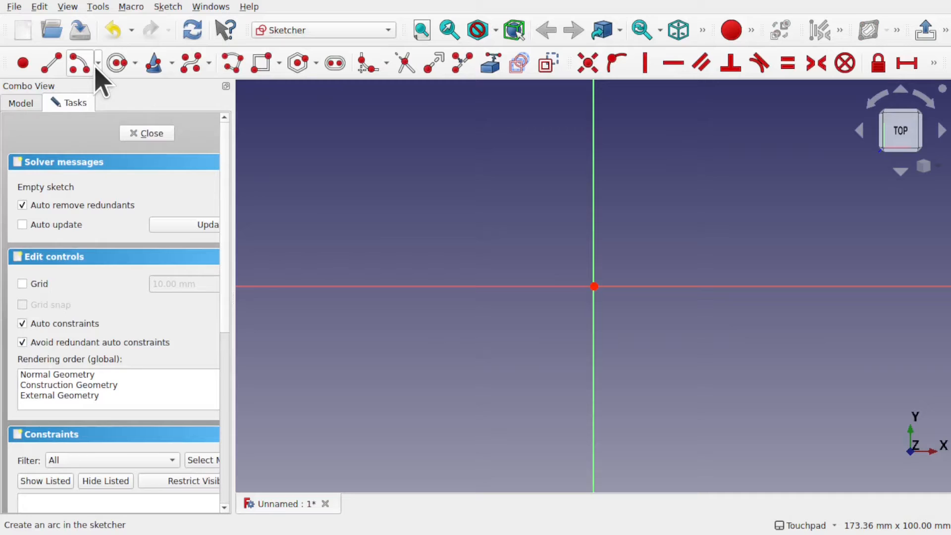
{"action": "mouse_move", "coordinate": [476, 255]}
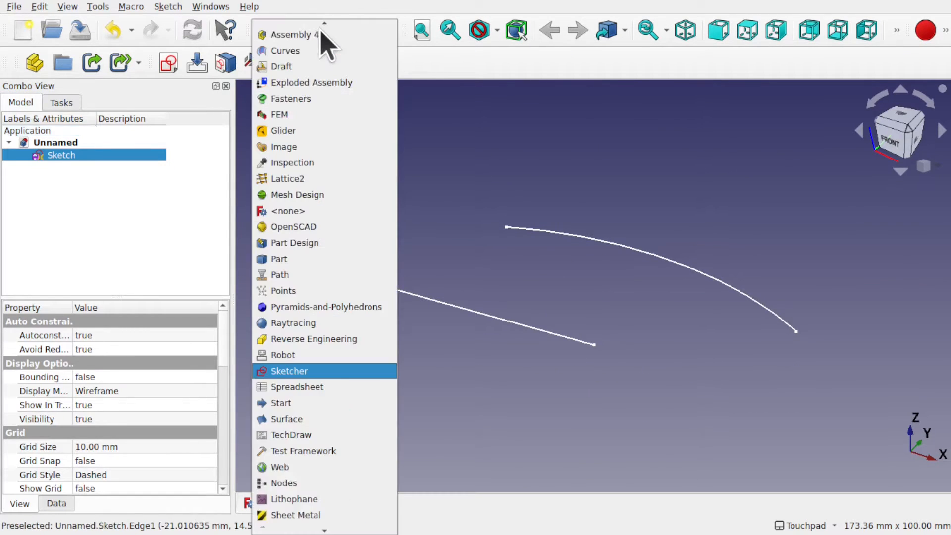
- Switch to the Part workbench, add a Cone solid and select it
{"action": "left_click", "coordinate": [288, 370]}
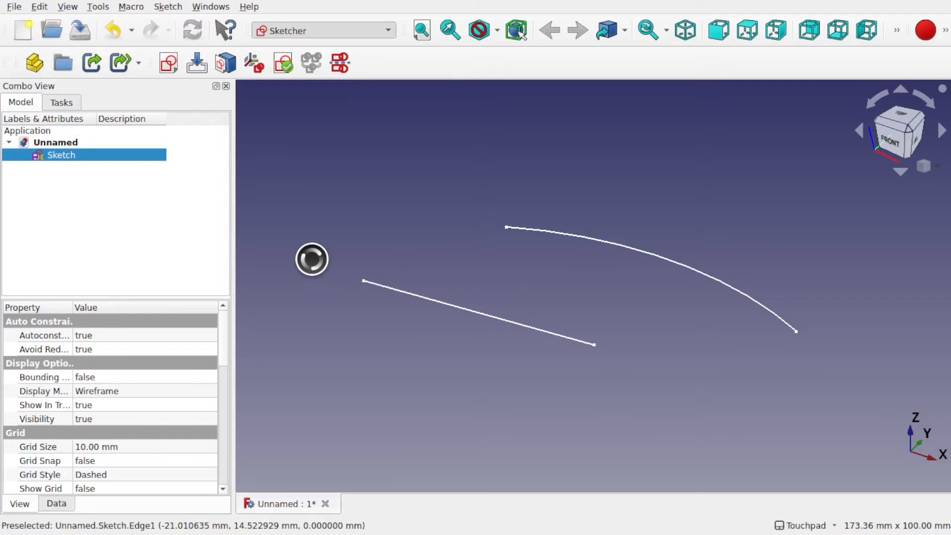
{"action": "left_click", "coordinate": [323, 31]}
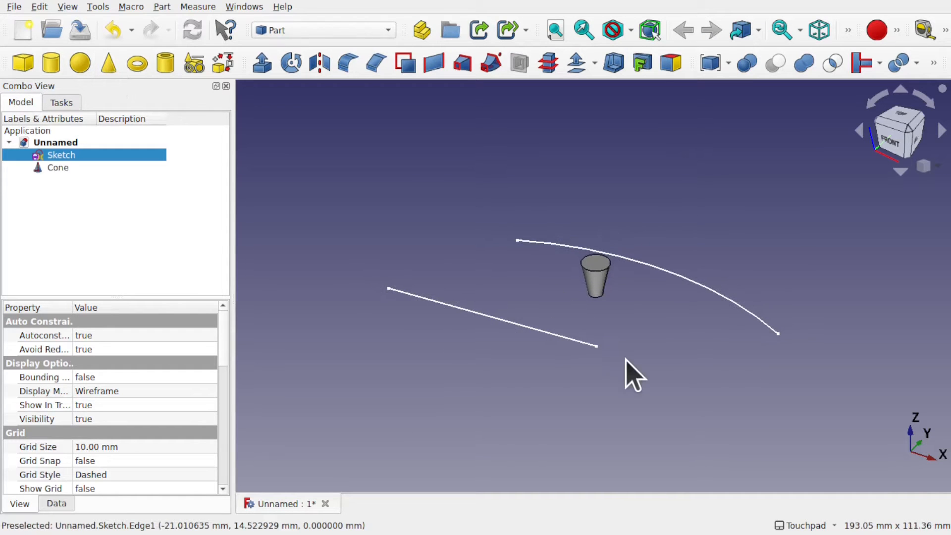
{"action": "left_click", "coordinate": [58, 167]}
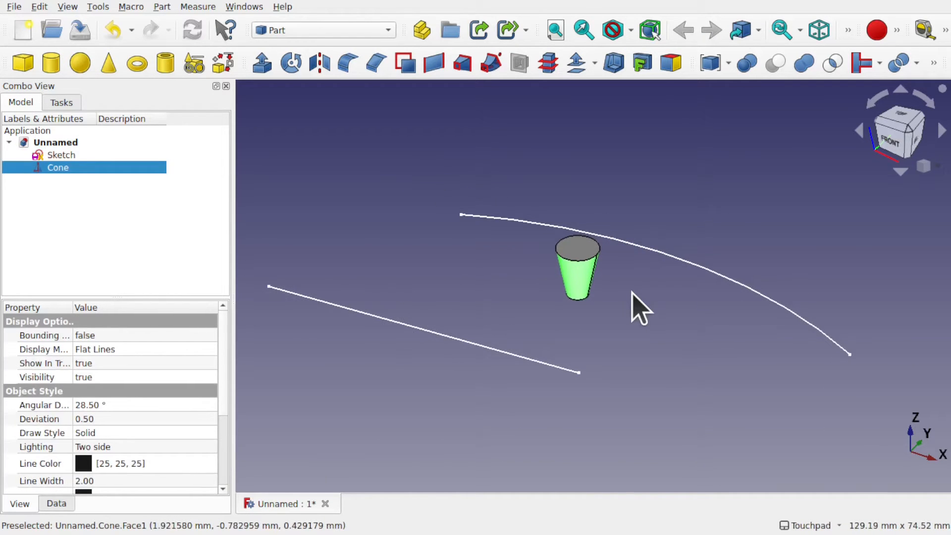
{"action": "mouse_move", "coordinate": [348, 34]}
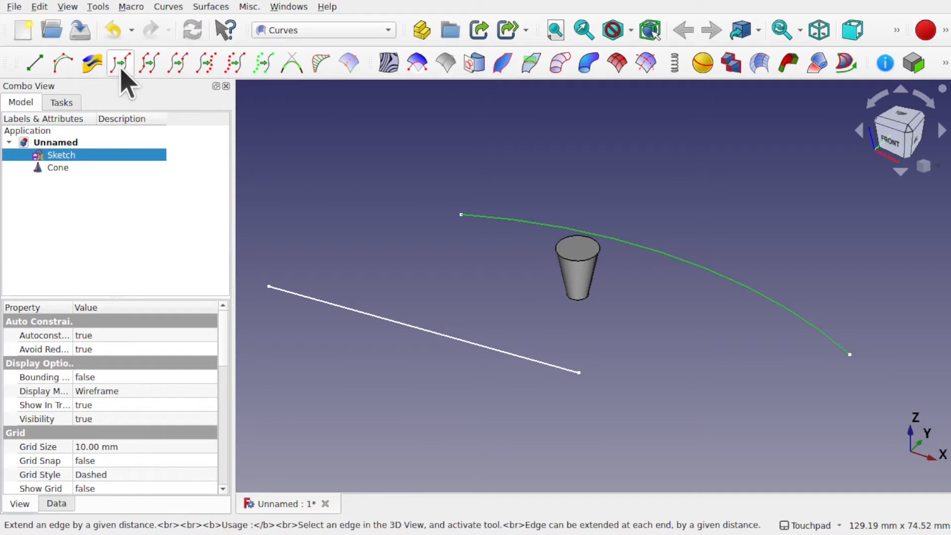
- Apply Curve extend to the sketch arc, then to the sketch's straight line edge
{"action": "left_click", "coordinate": [119, 63]}
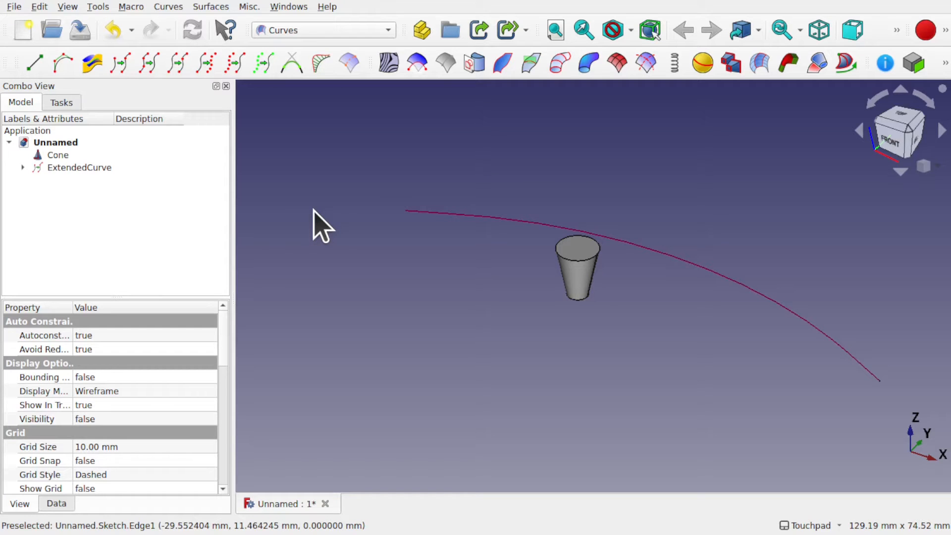
{"action": "mouse_move", "coordinate": [691, 273]}
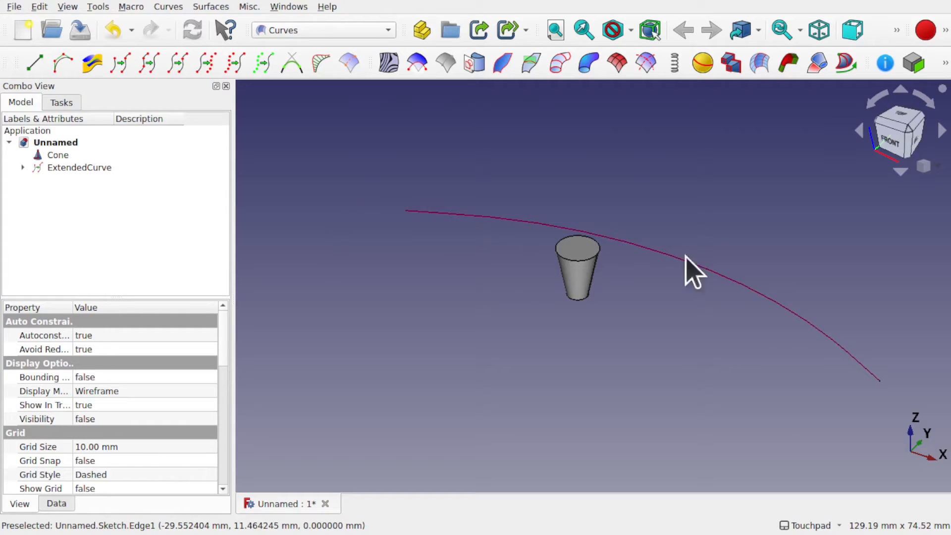
{"action": "mouse_move", "coordinate": [491, 236]}
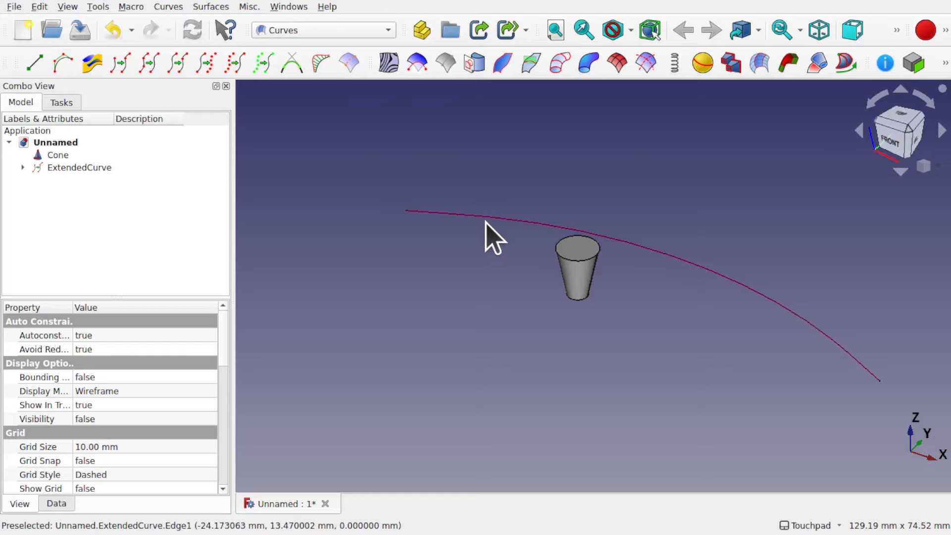
{"action": "left_click", "coordinate": [74, 179]}
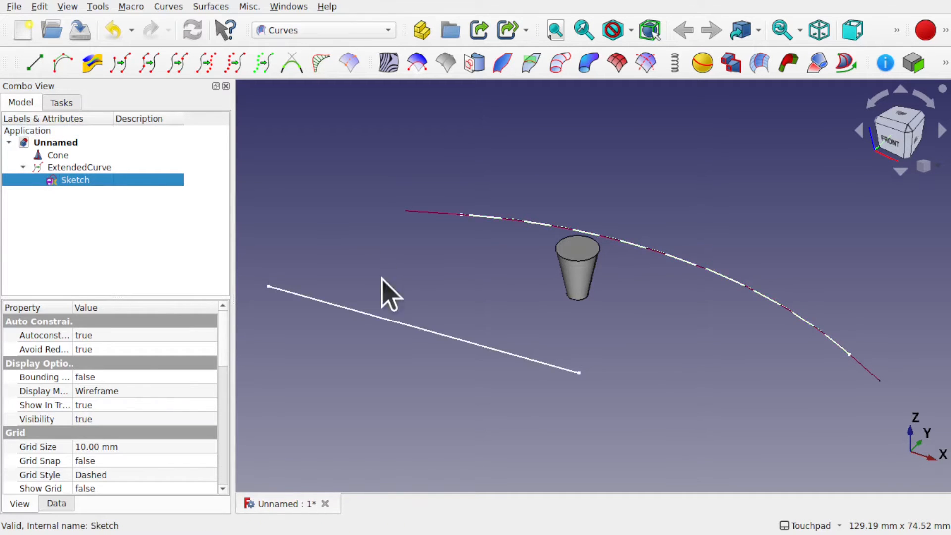
{"action": "mouse_move", "coordinate": [443, 339]}
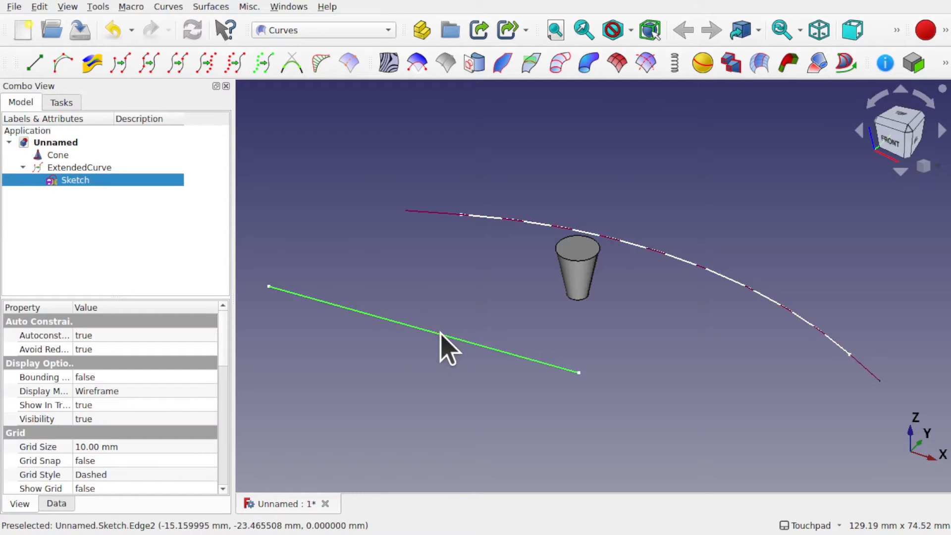
{"action": "mouse_move", "coordinate": [133, 121]}
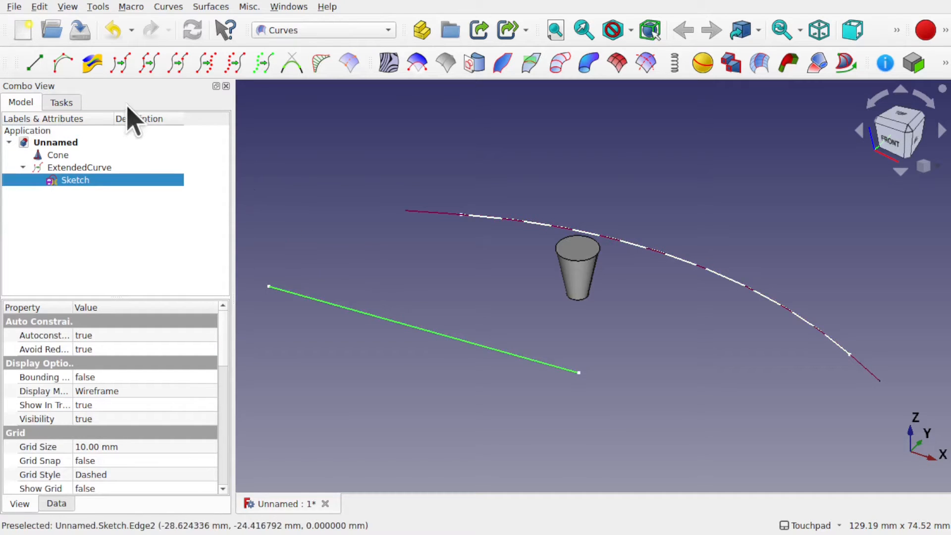
{"action": "left_click", "coordinate": [120, 62]}
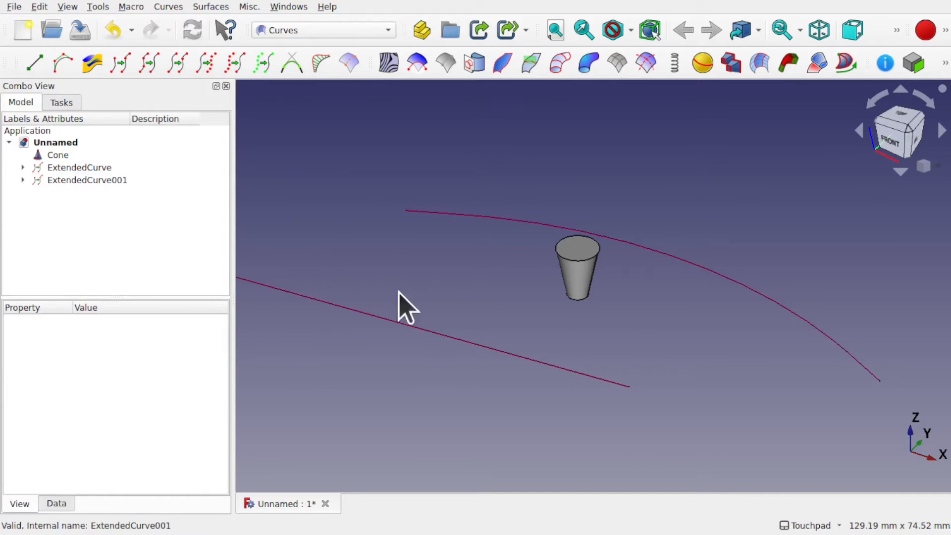
- Select ExtendedCurve and set its Length Start and Length End properties to 1
{"action": "left_click", "coordinate": [79, 168]}
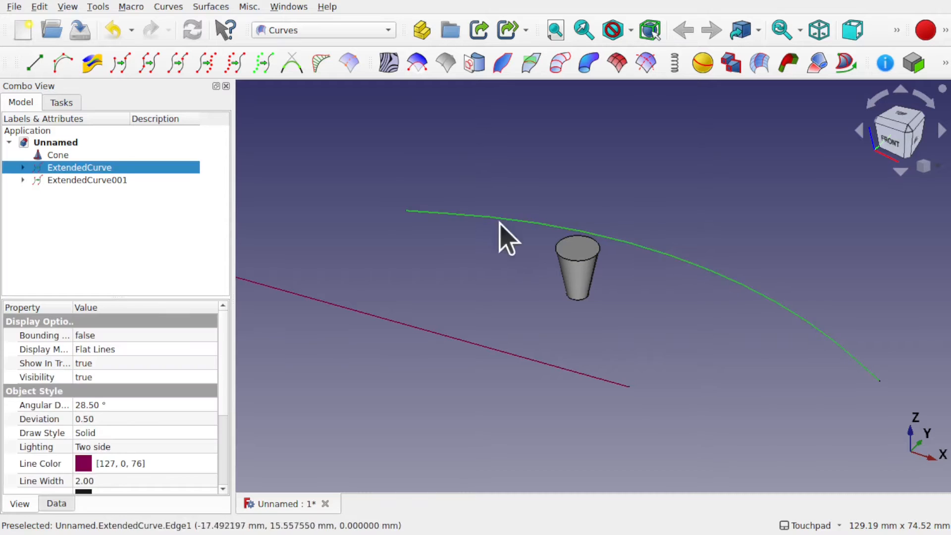
{"action": "mouse_move", "coordinate": [12, 526]}
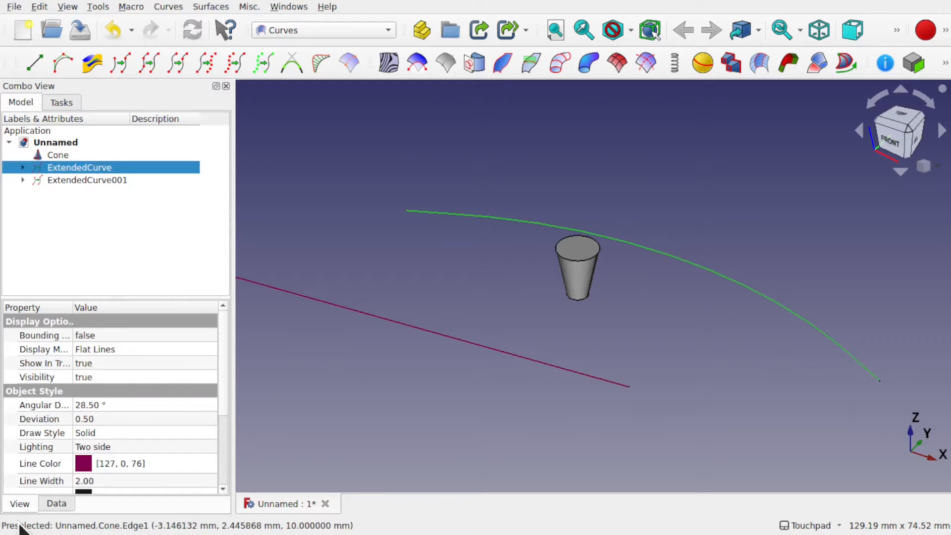
{"action": "left_click", "coordinate": [56, 503]}
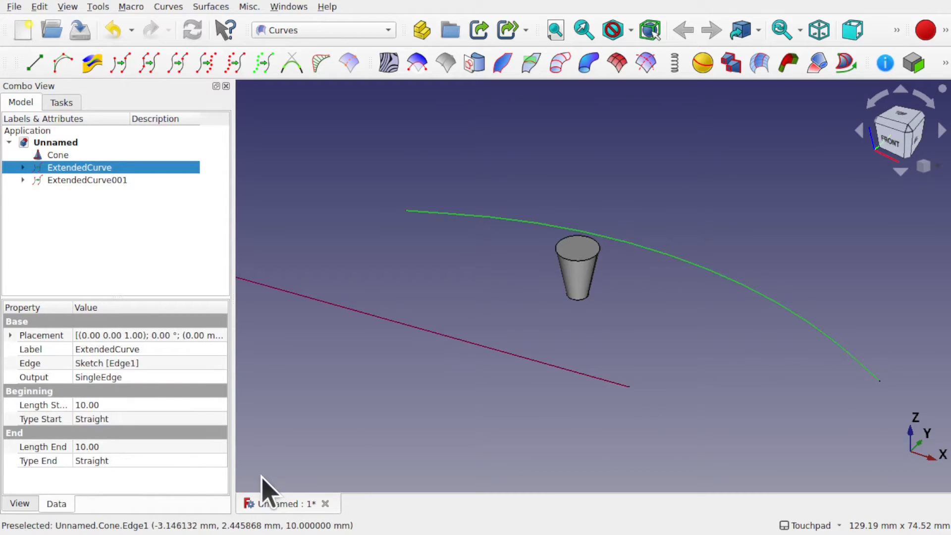
{"action": "mouse_move", "coordinate": [286, 469]}
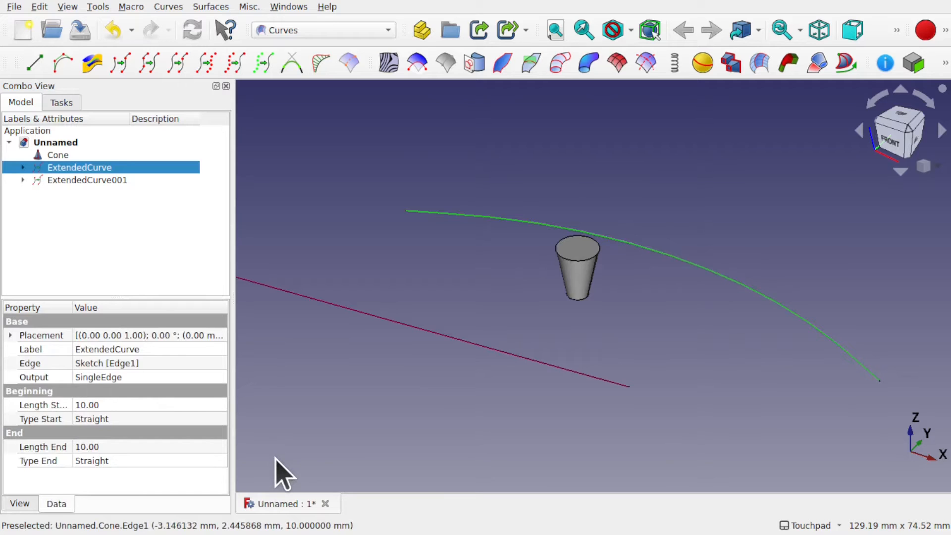
{"action": "mouse_move", "coordinate": [249, 466]}
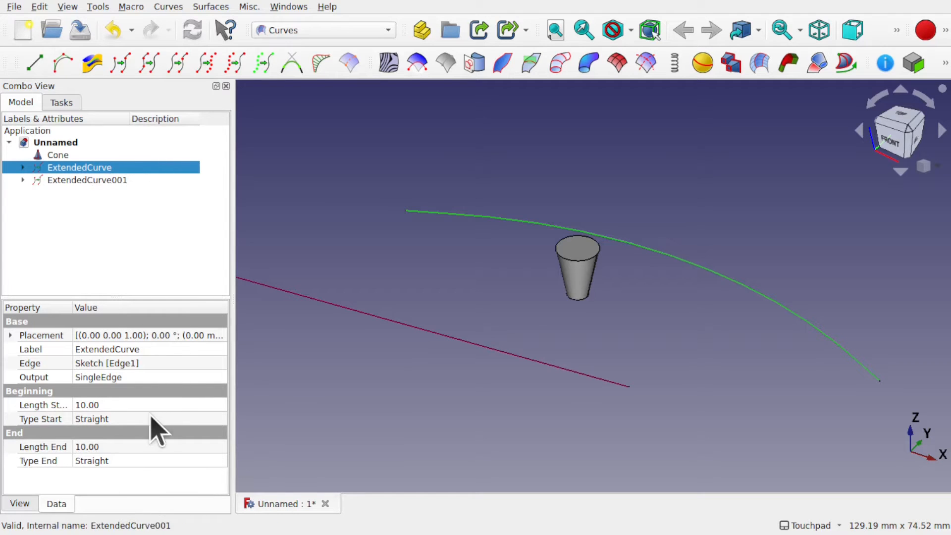
{"action": "mouse_move", "coordinate": [58, 425]}
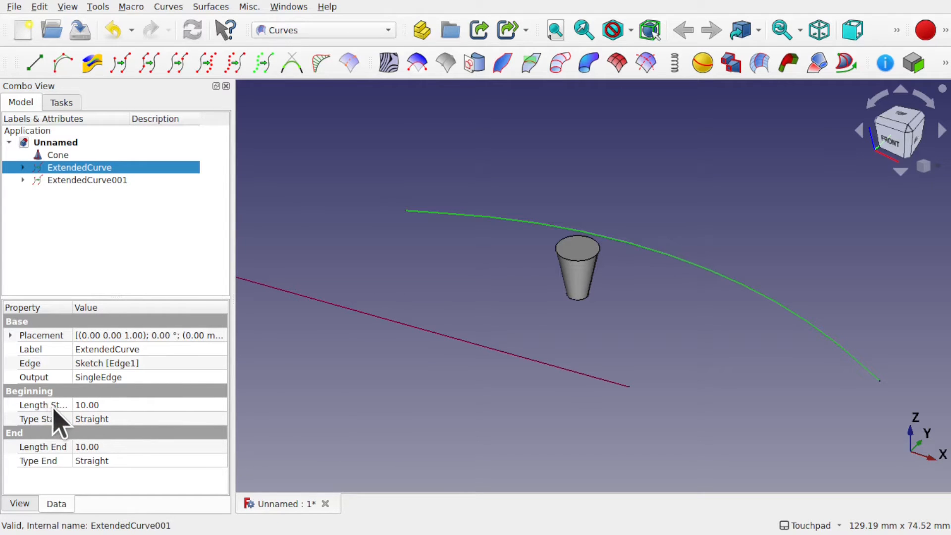
{"action": "mouse_move", "coordinate": [236, 358]}
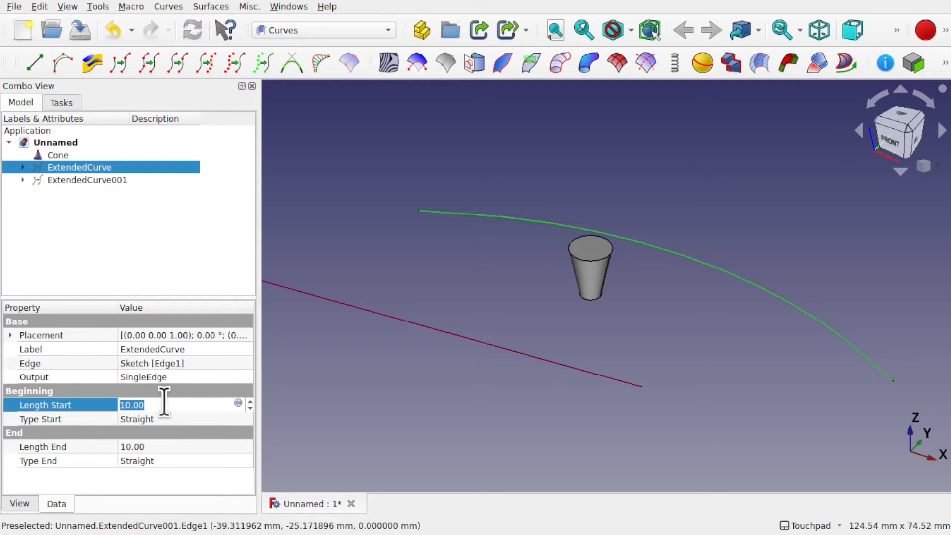
{"action": "mouse_move", "coordinate": [194, 412]}
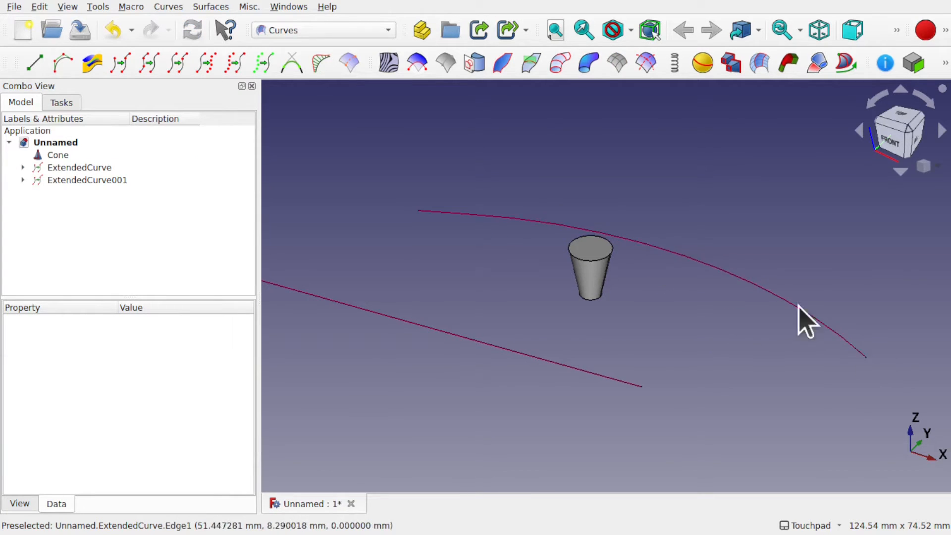
{"action": "mouse_move", "coordinate": [418, 269]}
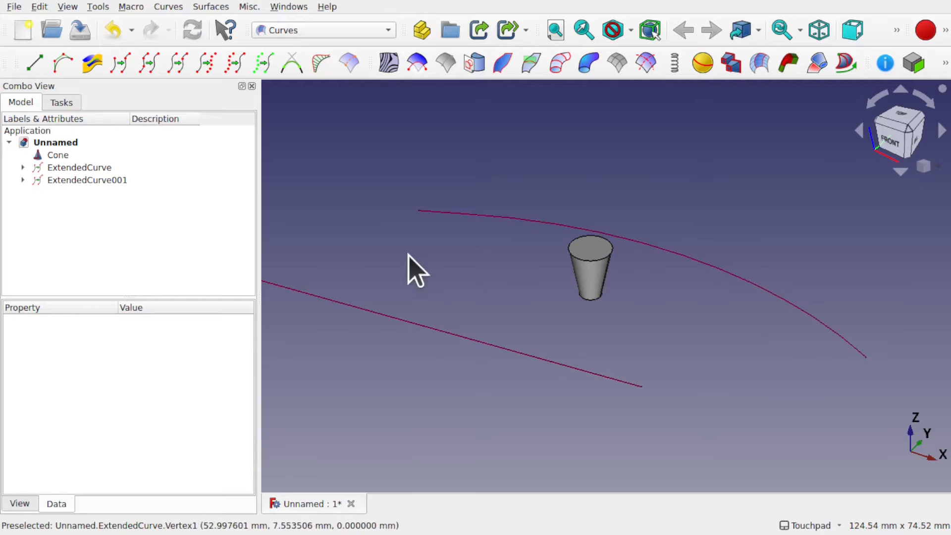
{"action": "left_click", "coordinate": [79, 168]}
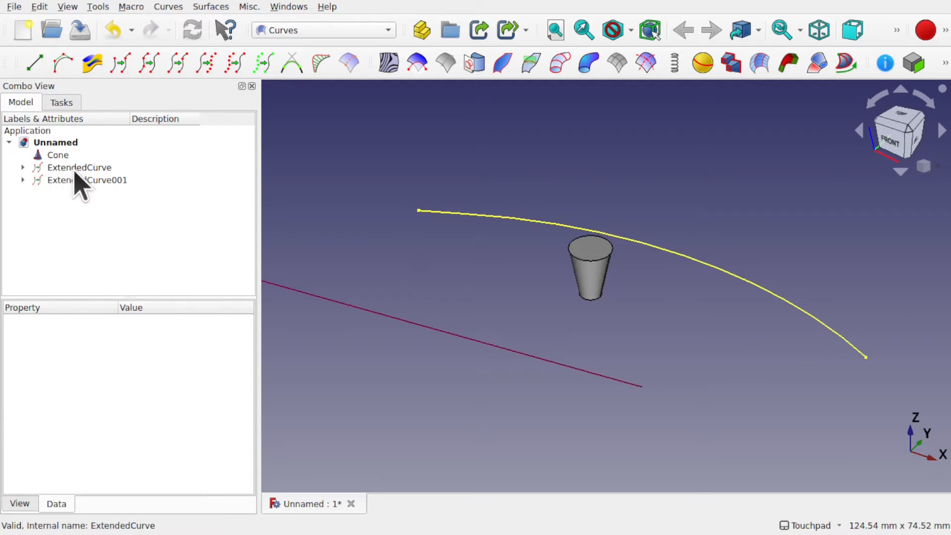
{"action": "left_click", "coordinate": [80, 168]}
{"action": "type", "text": "1"}
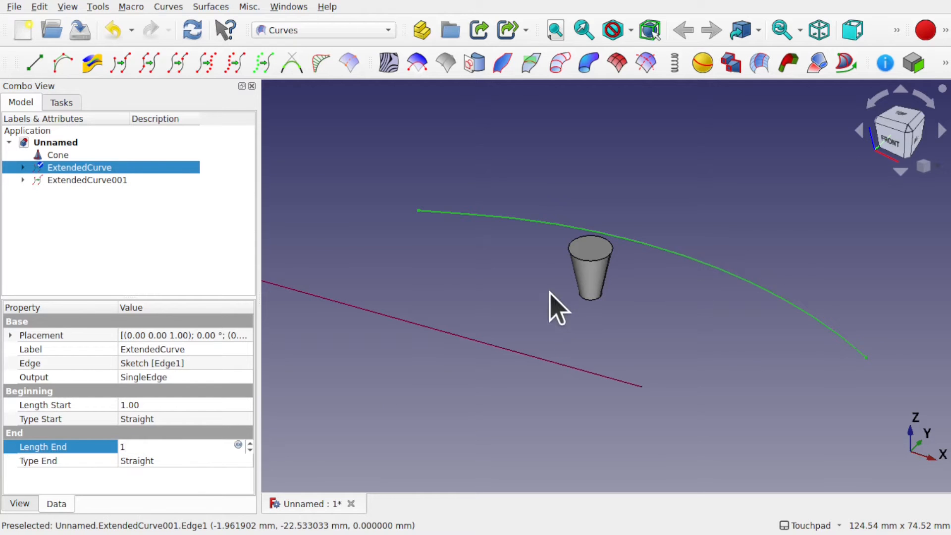
- Raise ExtendedCurve's Length Start and Length End to 20 mm and apply
{"action": "left_click", "coordinate": [576, 321]}
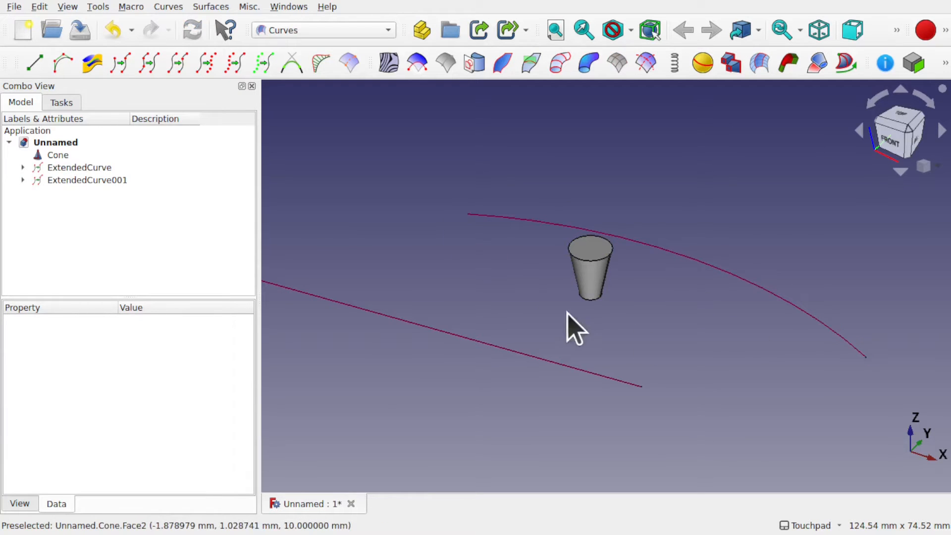
{"action": "mouse_move", "coordinate": [546, 315]}
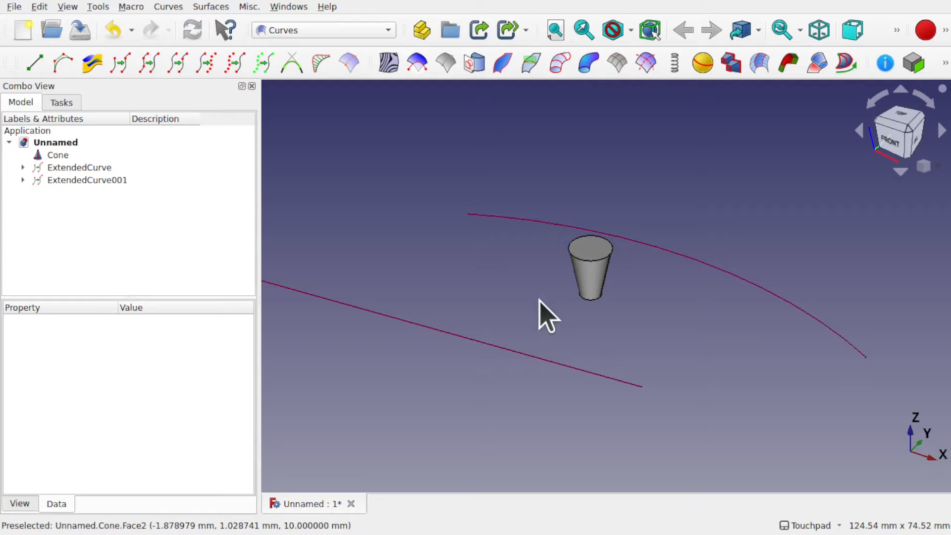
{"action": "mouse_move", "coordinate": [500, 297]}
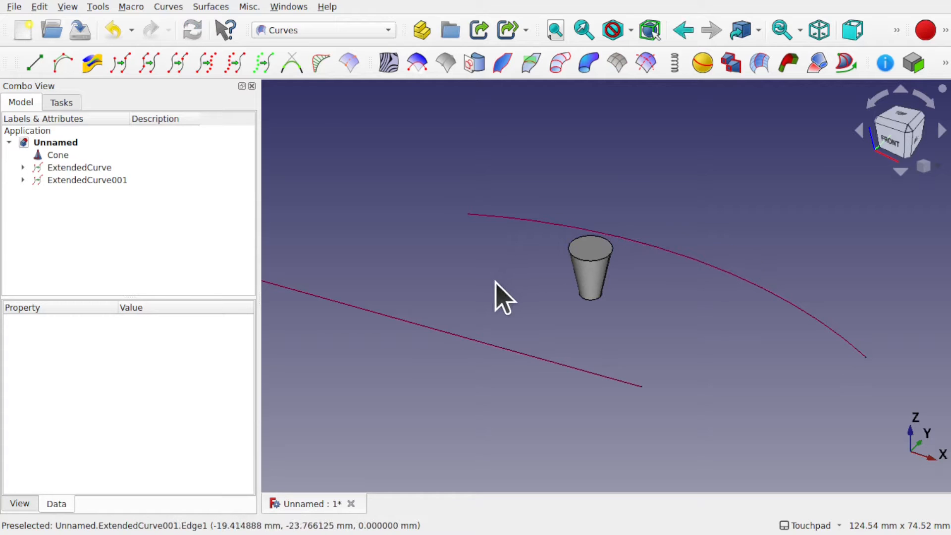
{"action": "left_click", "coordinate": [79, 168]}
{"action": "type", "text": "20"}
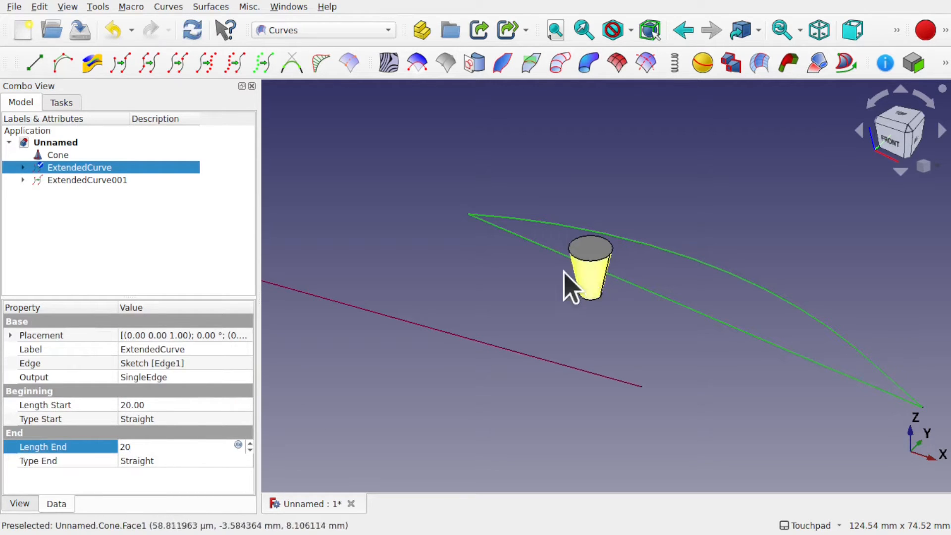
{"action": "left_click", "coordinate": [684, 350]}
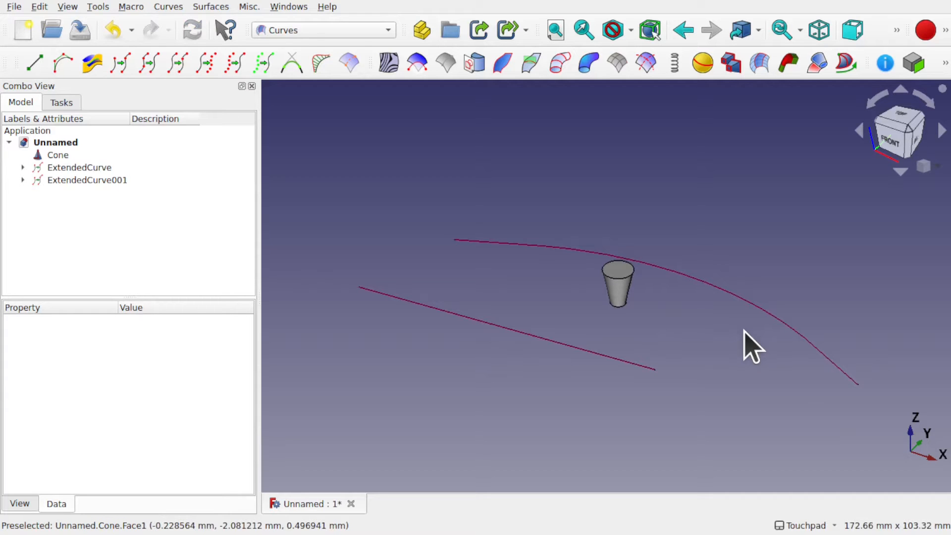
{"action": "mouse_move", "coordinate": [477, 257]}
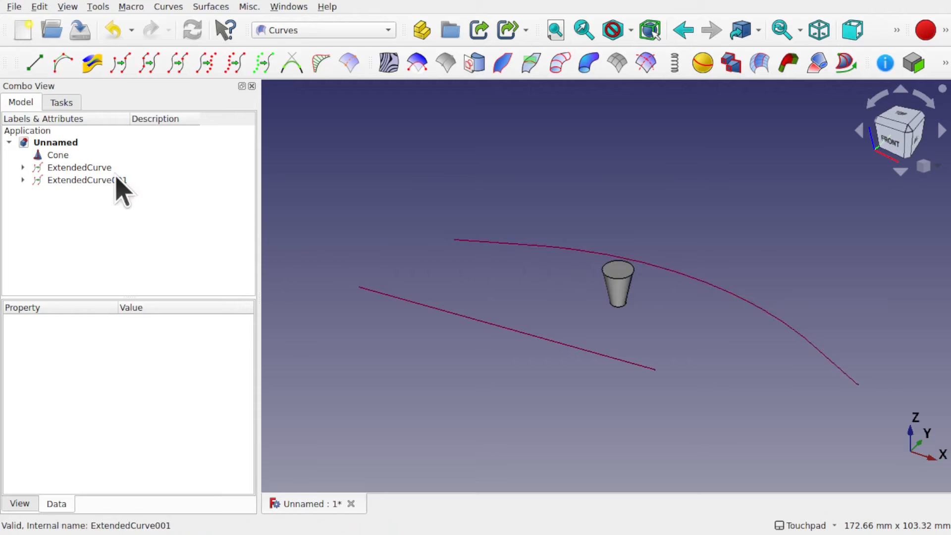
- Expand ExtendedCurve in the tree and highlight its source Sketch edges
{"action": "left_click", "coordinate": [23, 167]}
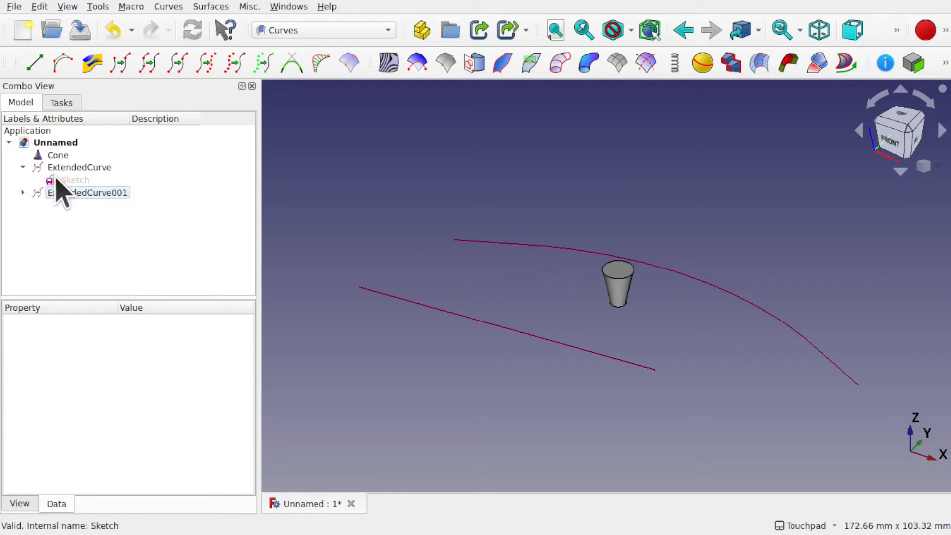
{"action": "left_click", "coordinate": [75, 179]}
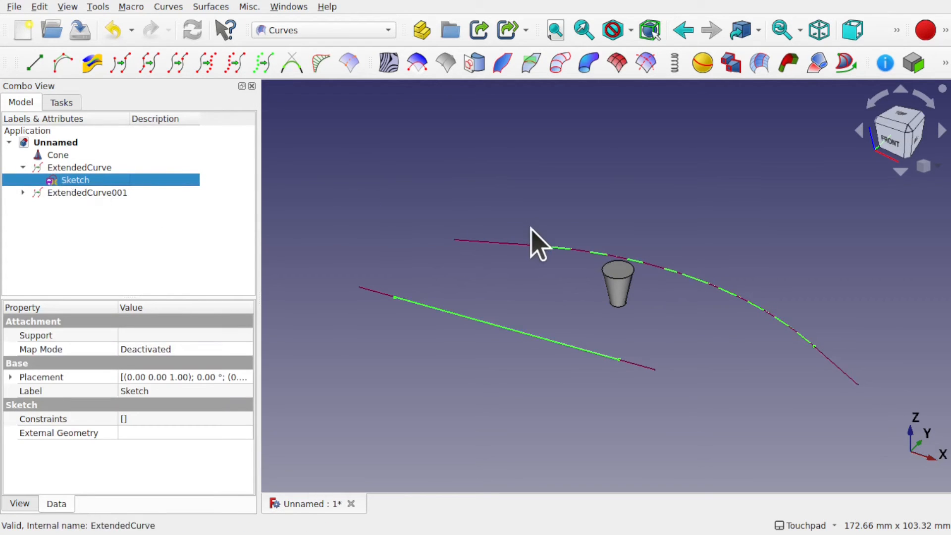
{"action": "mouse_move", "coordinate": [819, 354]}
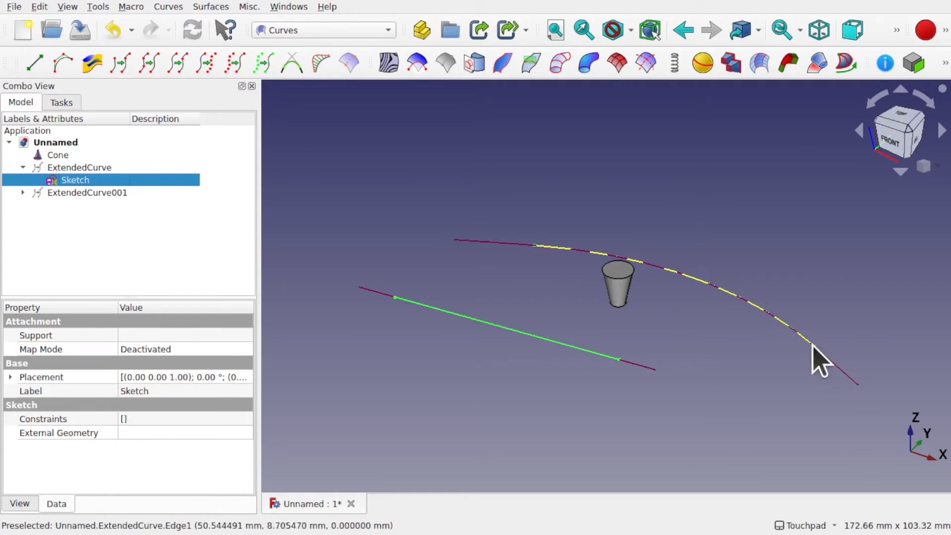
{"action": "mouse_move", "coordinate": [537, 248]}
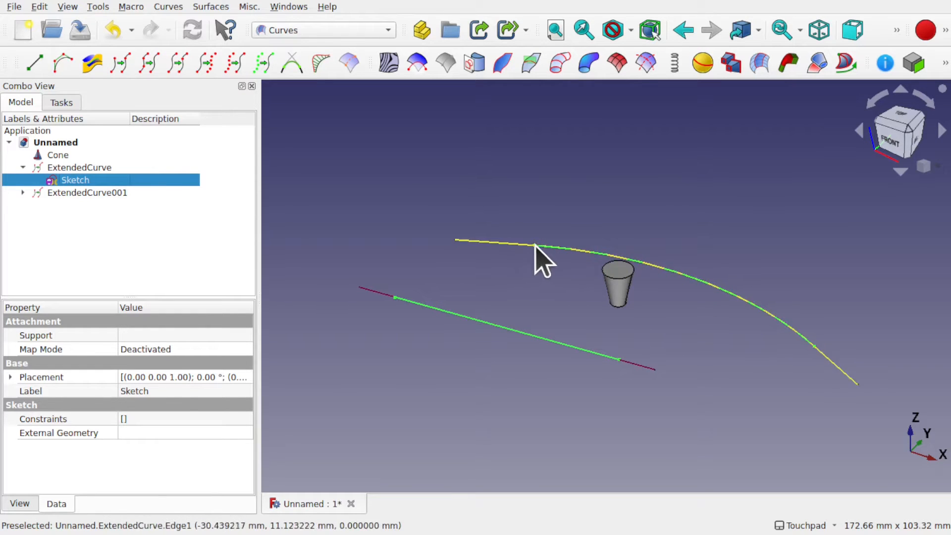
{"action": "mouse_move", "coordinate": [854, 418]}
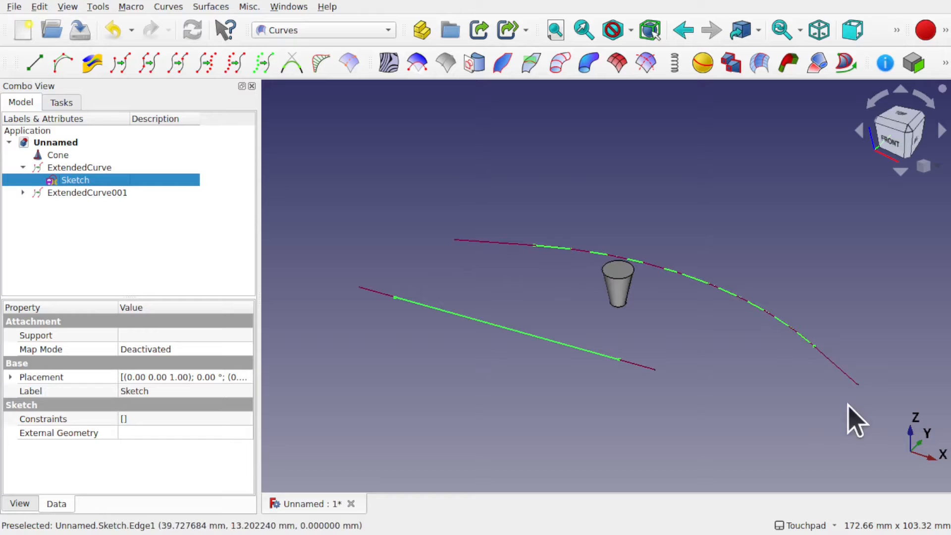
{"action": "mouse_move", "coordinate": [815, 391]}
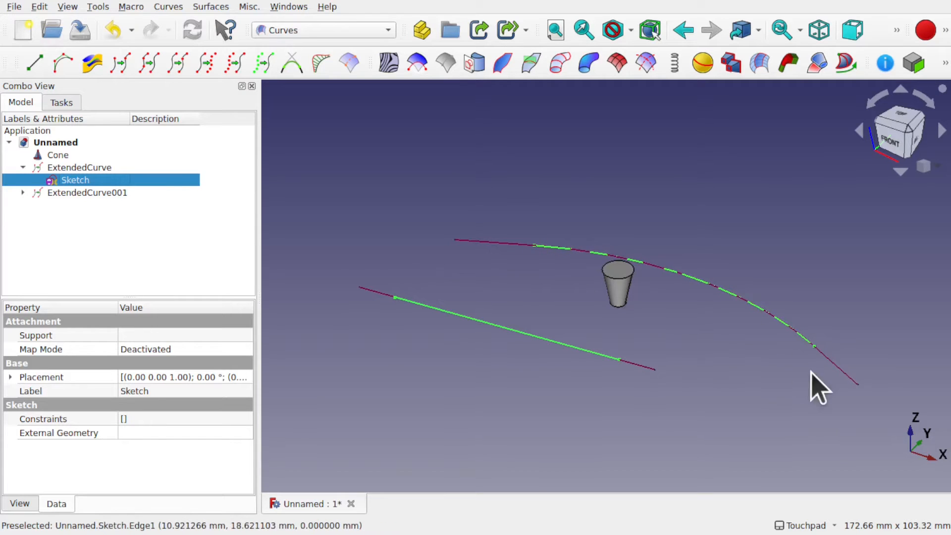
{"action": "mouse_move", "coordinate": [766, 376]}
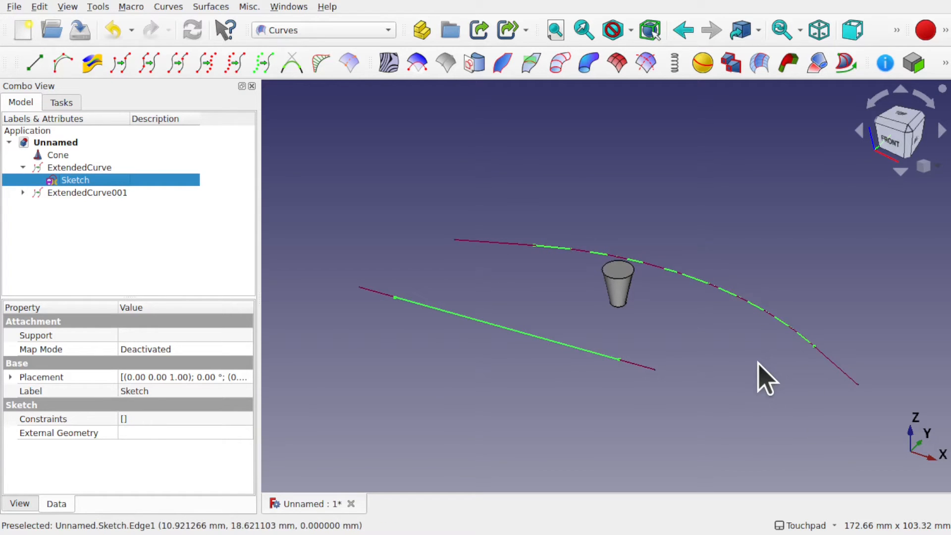
{"action": "mouse_move", "coordinate": [106, 172]}
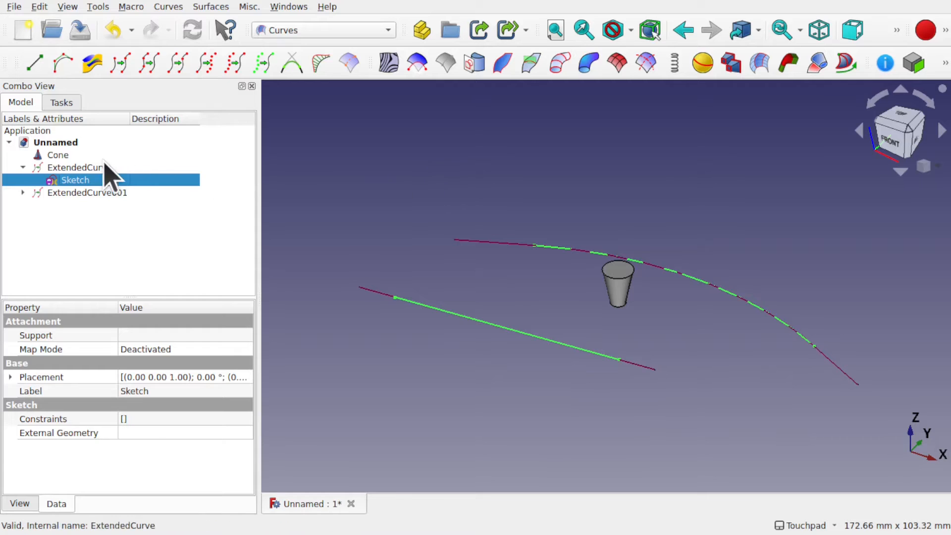
- Set ExtendedCurve's Type End to G2 curve and recompute
{"action": "left_click", "coordinate": [79, 168]}
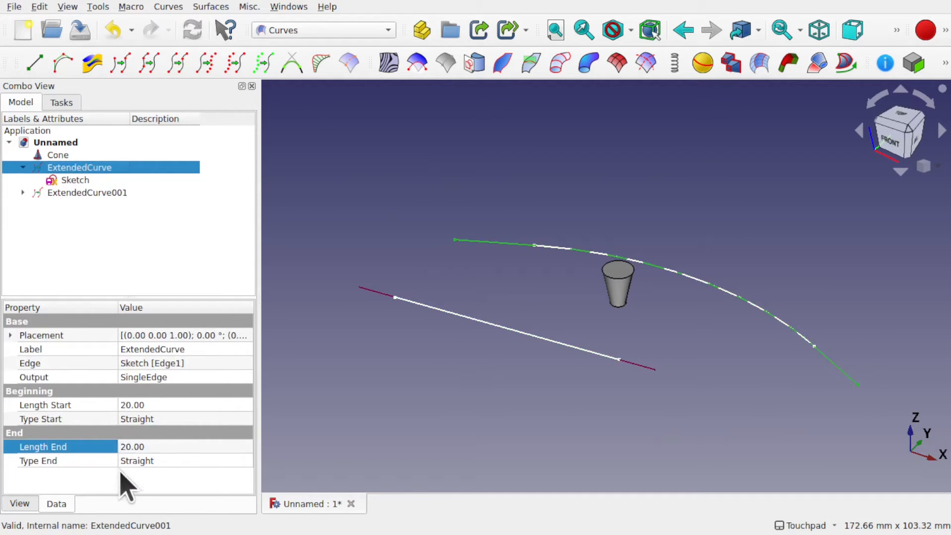
{"action": "left_click", "coordinate": [39, 460]}
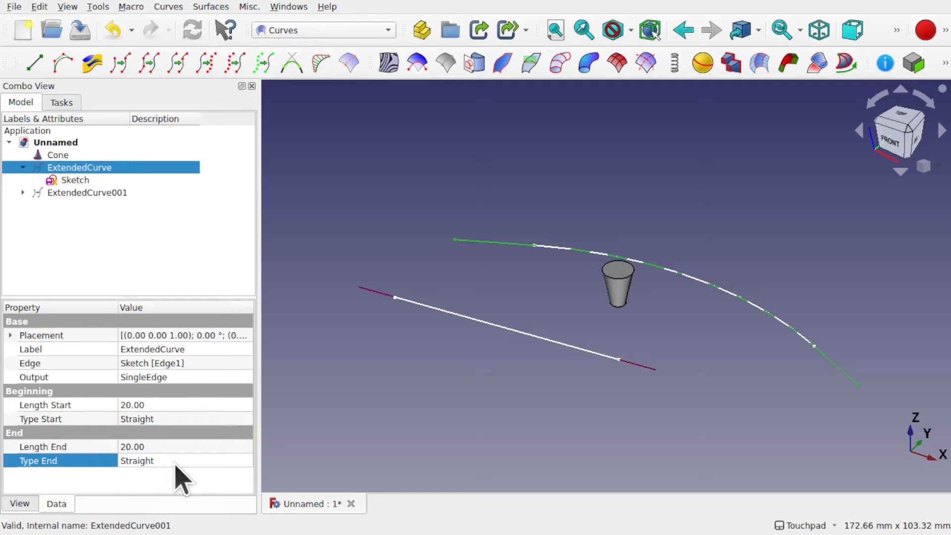
{"action": "left_click", "coordinate": [183, 461]}
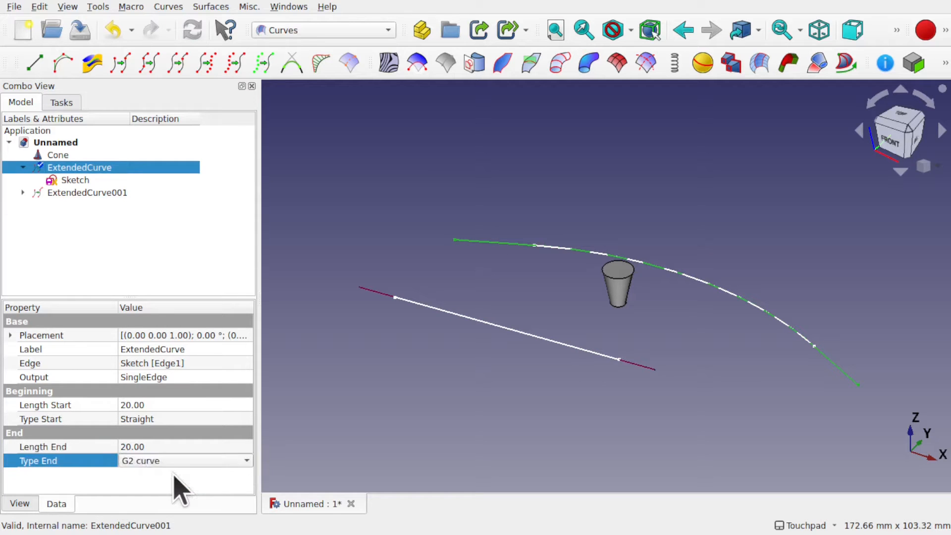
{"action": "left_click", "coordinate": [39, 418]}
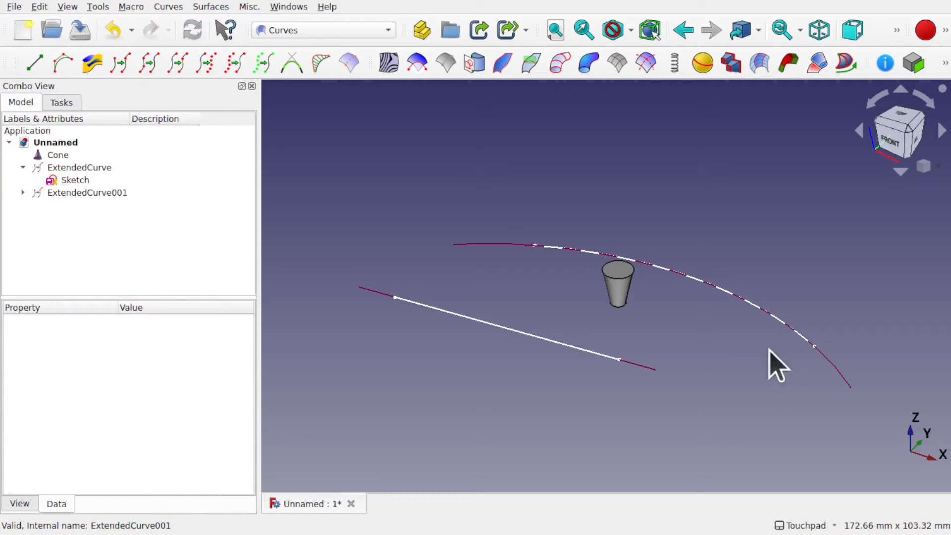
{"action": "mouse_move", "coordinate": [533, 306]}
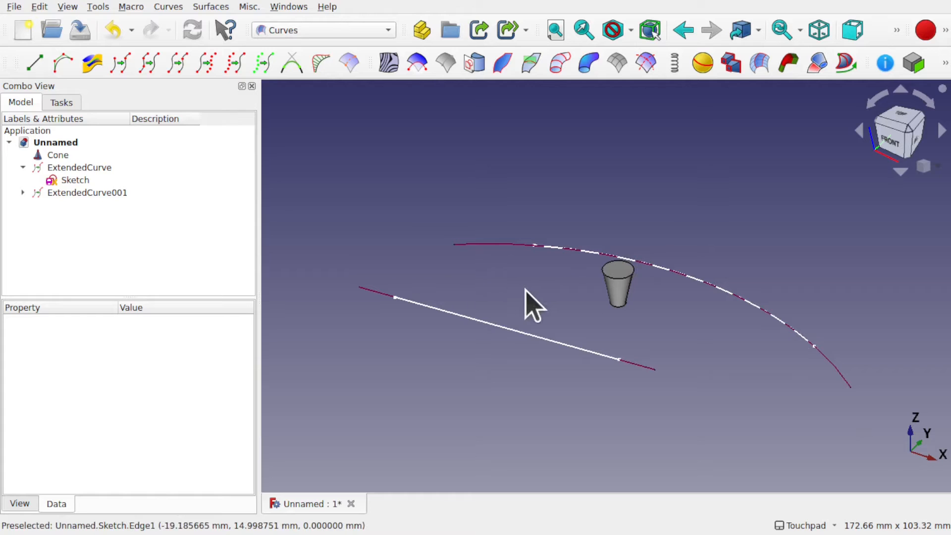
{"action": "mouse_move", "coordinate": [345, 291]}
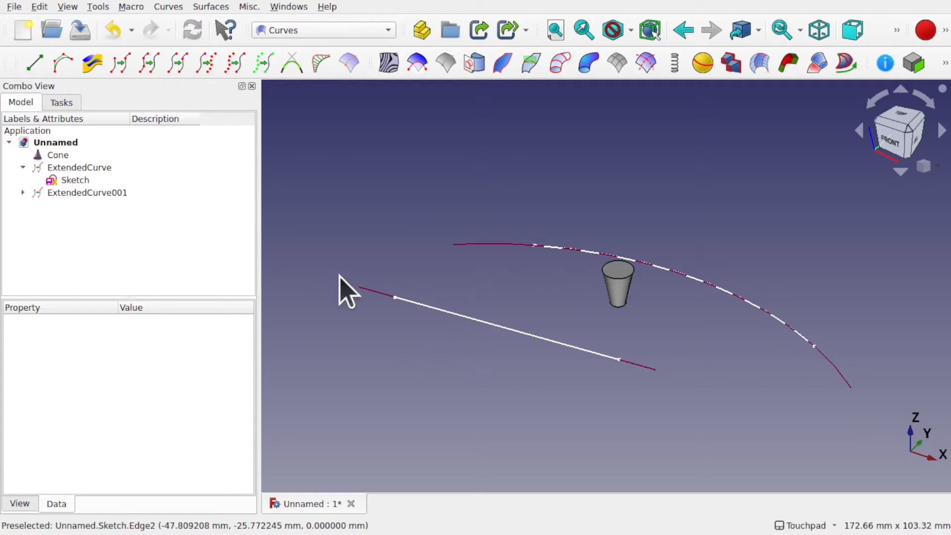
- Set ExtendedCurve001's Length Start to 20 mm, keeping Type Start straight
{"action": "left_click", "coordinate": [87, 192]}
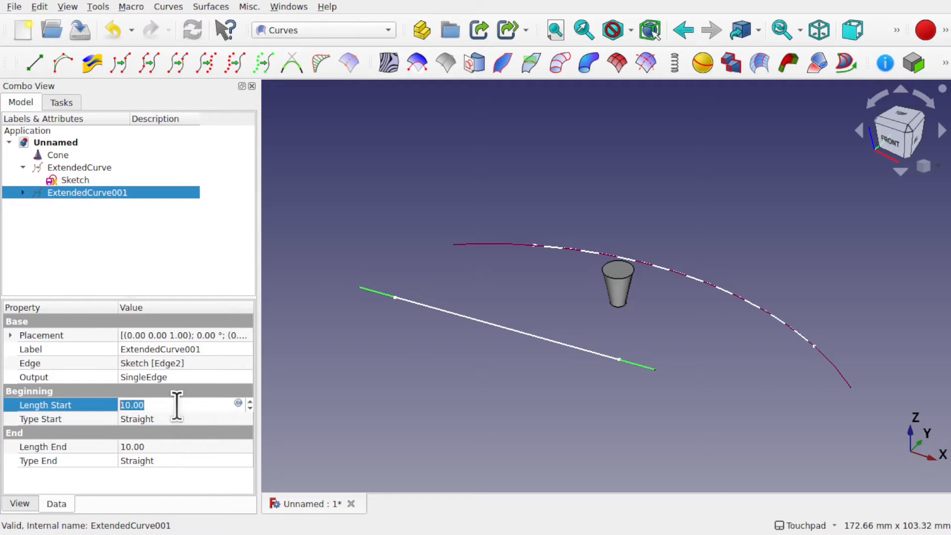
{"action": "key", "text": "ctrl+a"}
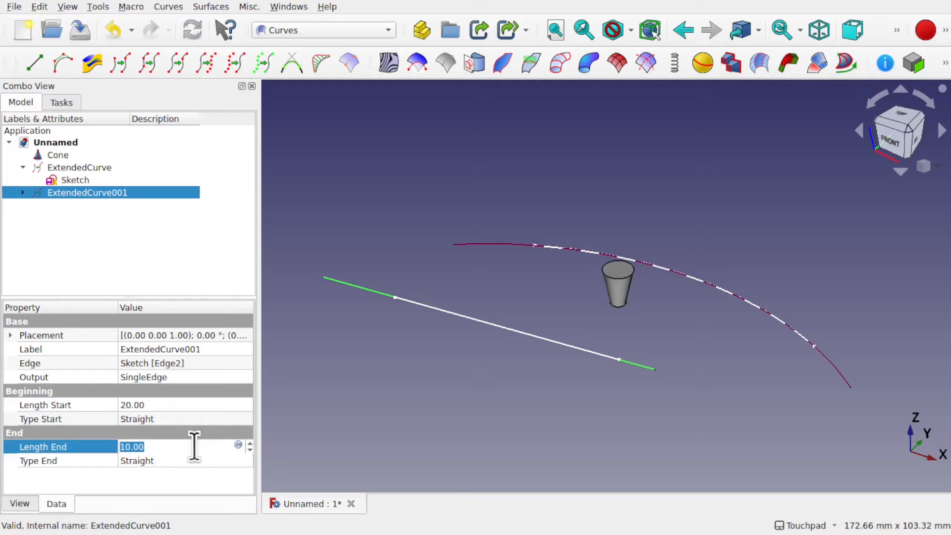
{"action": "mouse_move", "coordinate": [241, 356]}
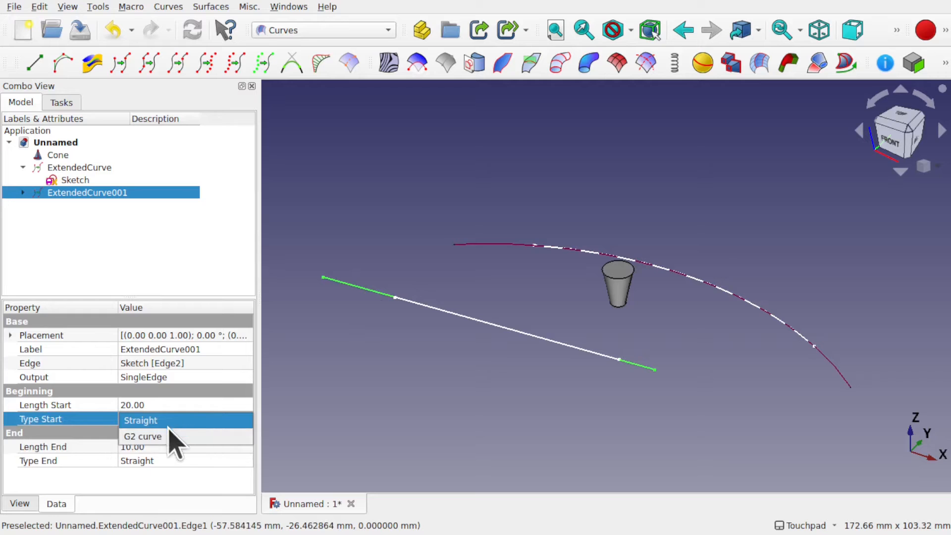
{"action": "left_click", "coordinate": [482, 348]}
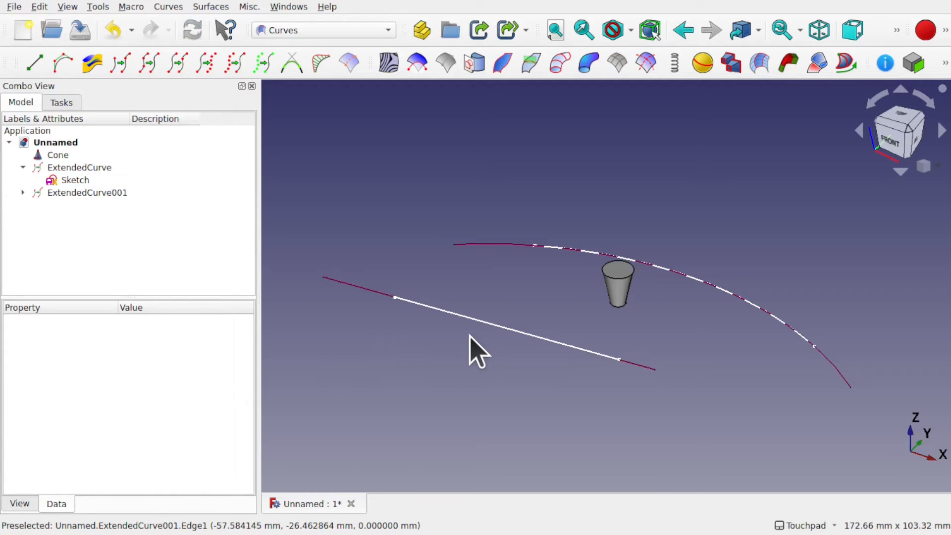
{"action": "mouse_move", "coordinate": [543, 317]}
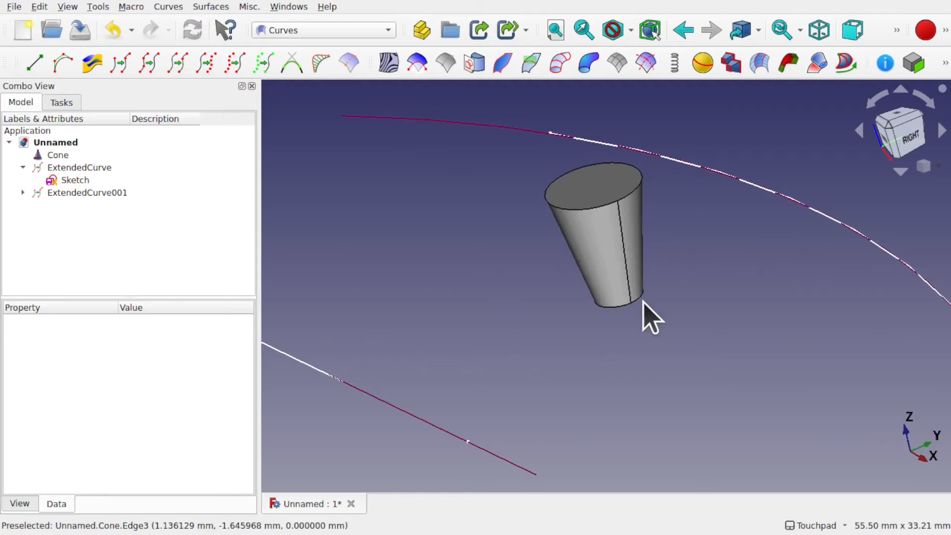
{"action": "mouse_move", "coordinate": [631, 266]}
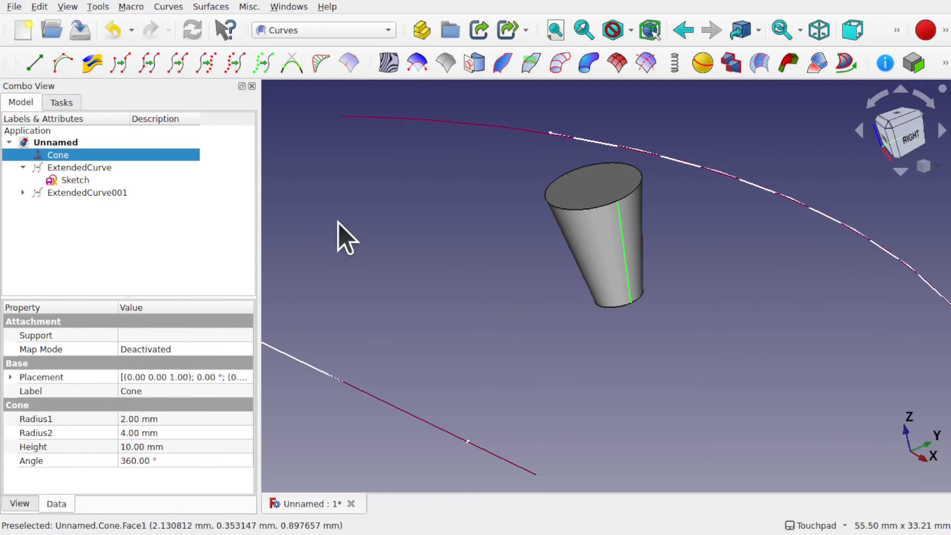
{"action": "mouse_move", "coordinate": [119, 62]}
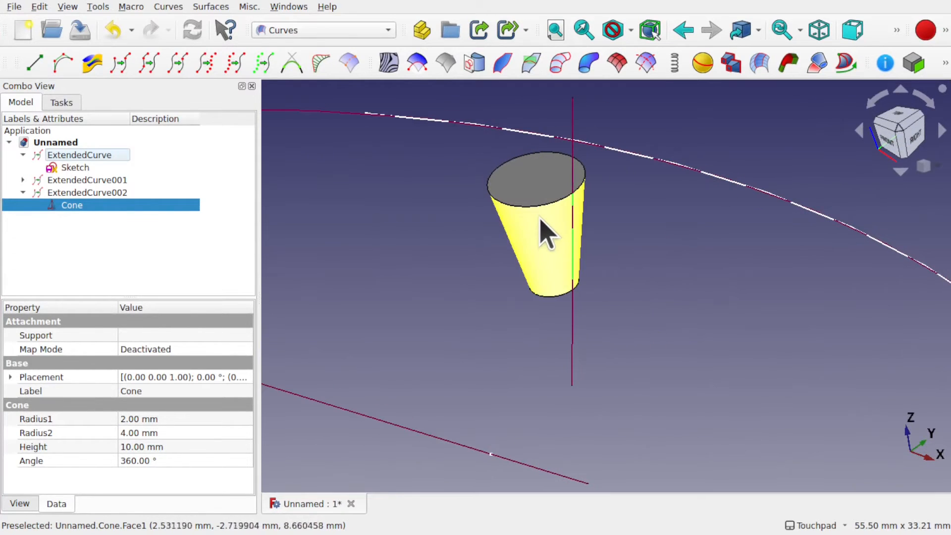
{"action": "mouse_move", "coordinate": [312, 169]}
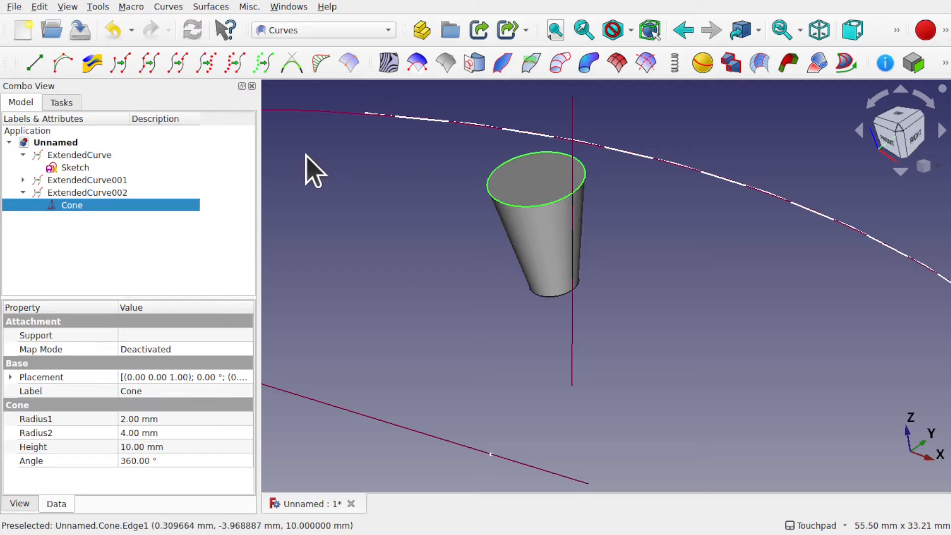
{"action": "mouse_move", "coordinate": [120, 62]}
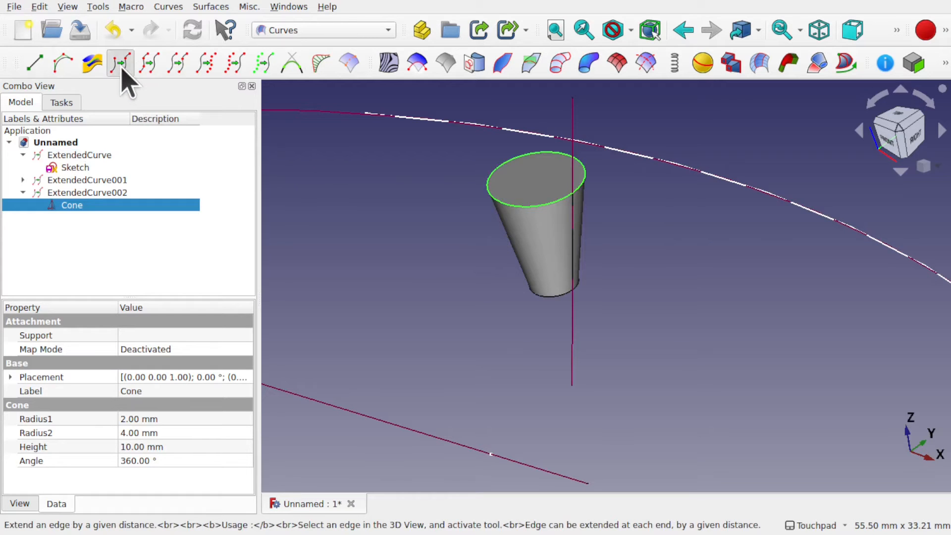
- Set ExtendedCurve003's start and end types to G2 curve and Length End to 100
{"action": "left_click", "coordinate": [120, 62]}
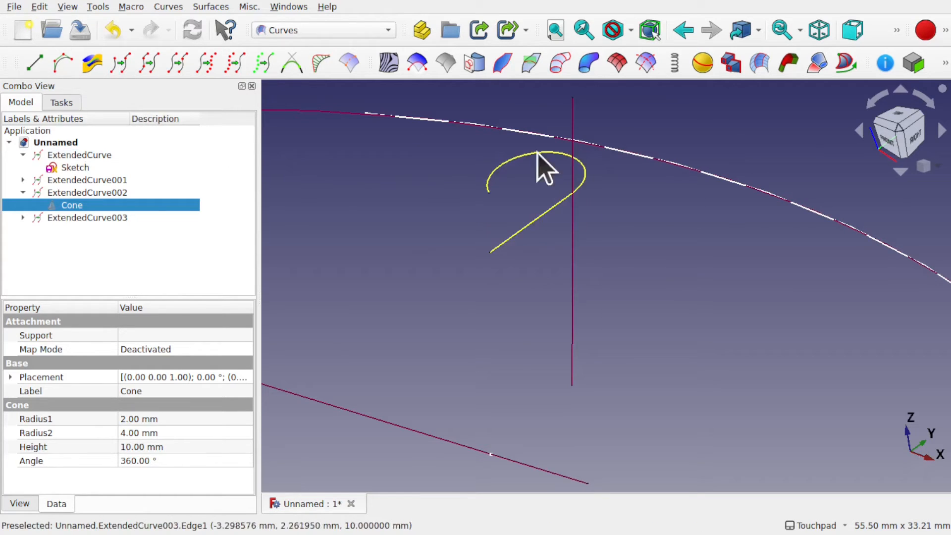
{"action": "mouse_move", "coordinate": [586, 209]}
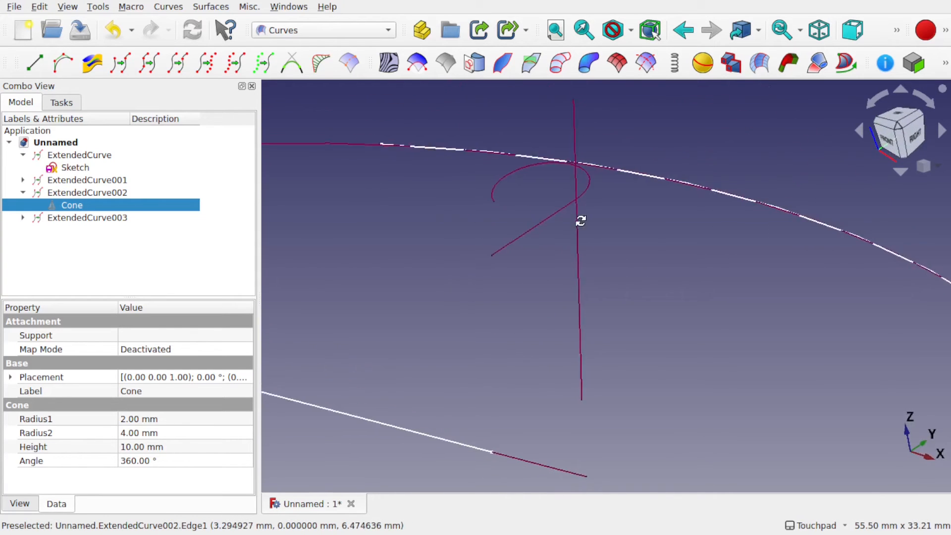
{"action": "left_click", "coordinate": [87, 217]}
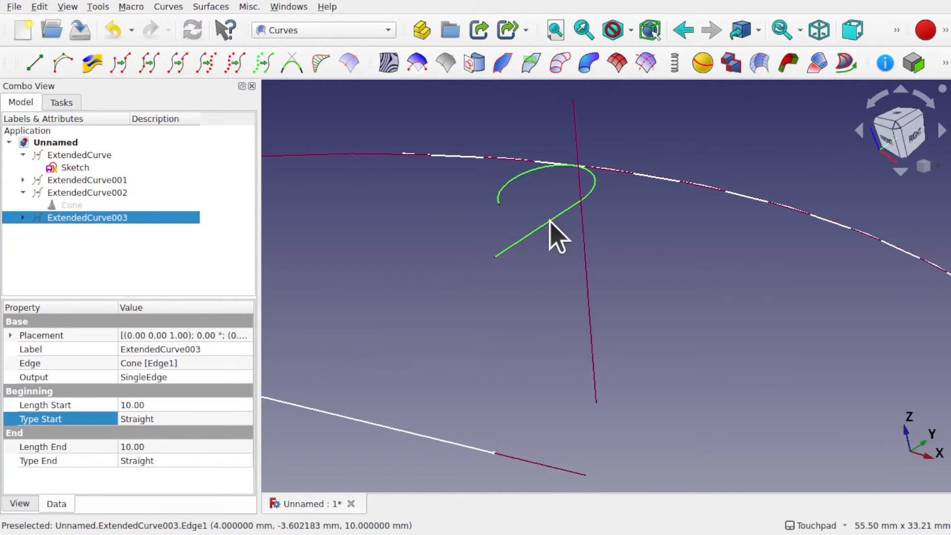
{"action": "mouse_move", "coordinate": [176, 430]}
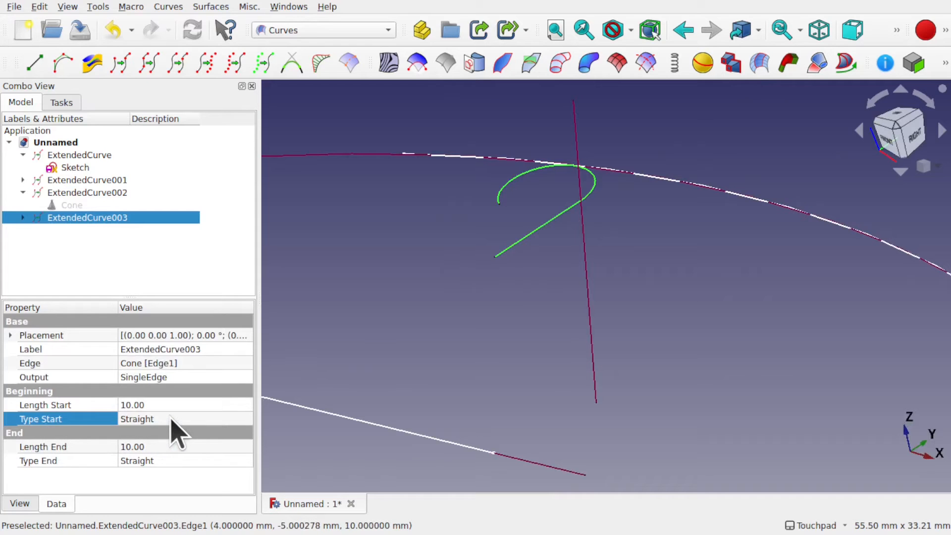
{"action": "left_click", "coordinate": [185, 418]}
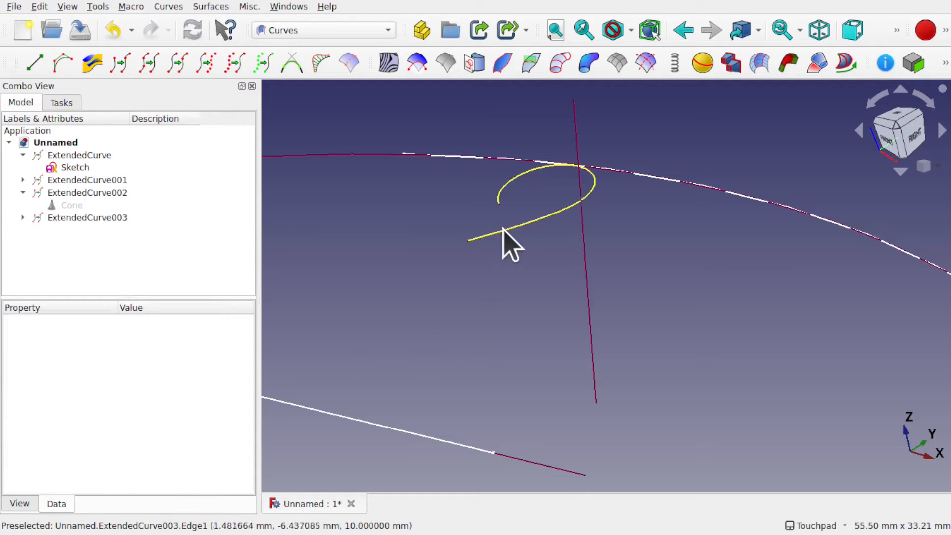
{"action": "left_click", "coordinate": [88, 216]}
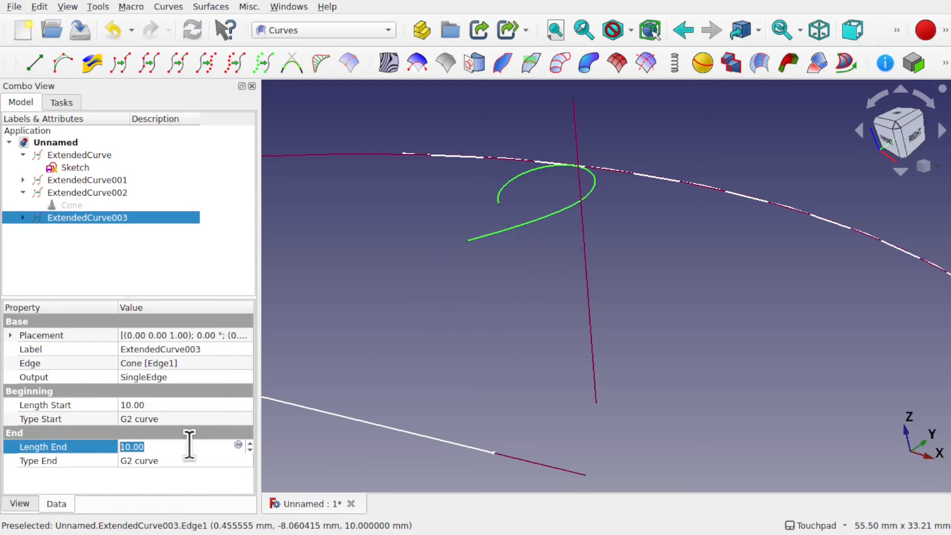
{"action": "type", "text": "100"}
{"action": "left_click", "coordinate": [184, 404]}
{"action": "type", "text": "20"}
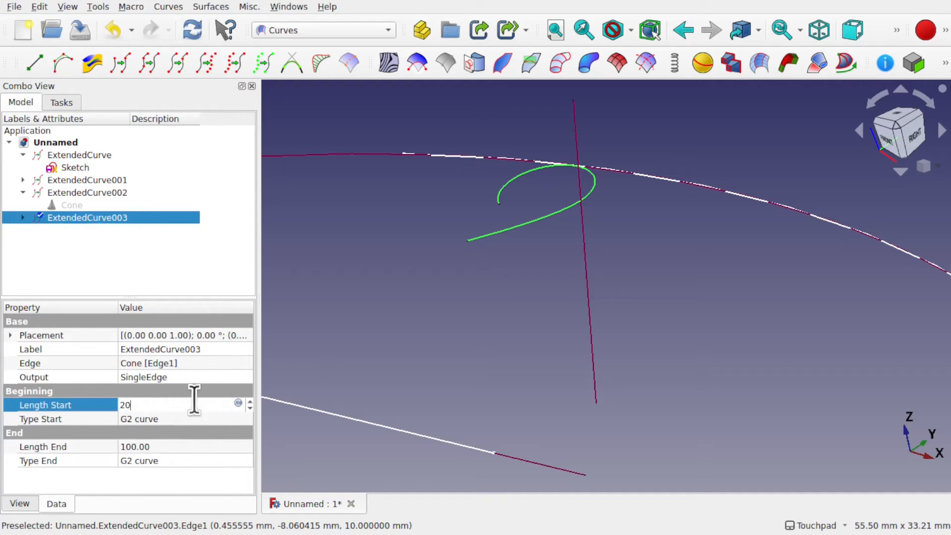
{"action": "left_click", "coordinate": [436, 274]}
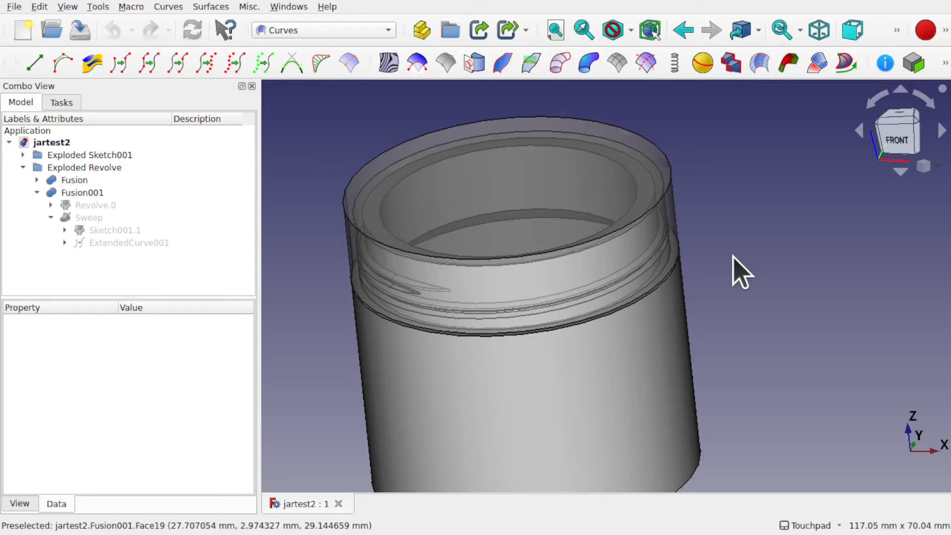
- In jartest2, expand ExtendedCurve001's Helix and hide the Fusion001 and Fusion solids
{"action": "left_click", "coordinate": [129, 243]}
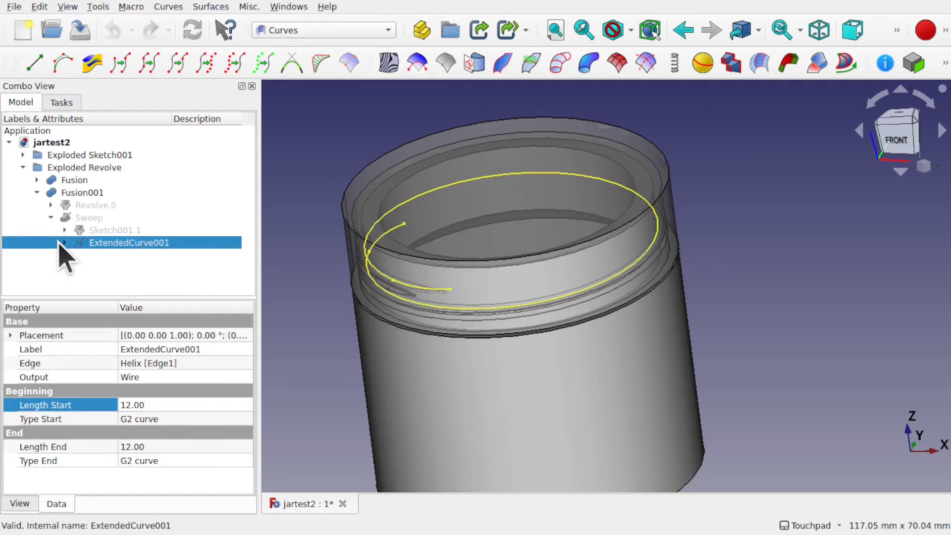
{"action": "left_click", "coordinate": [66, 241]}
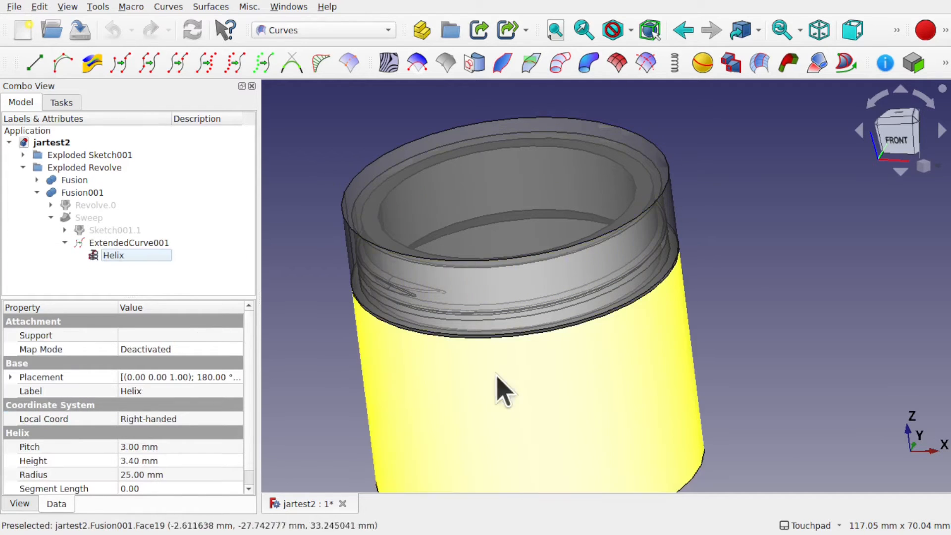
{"action": "left_click", "coordinate": [83, 192]}
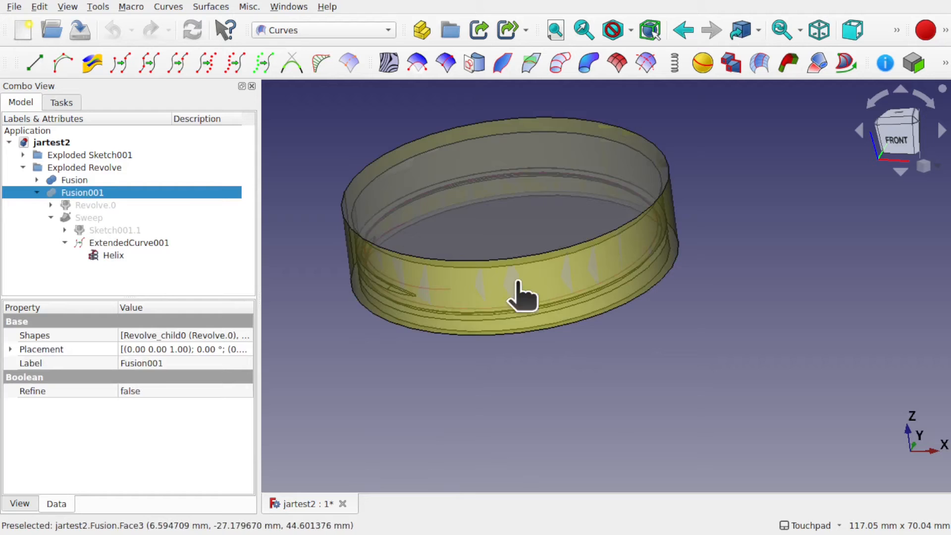
{"action": "left_click", "coordinate": [74, 179]}
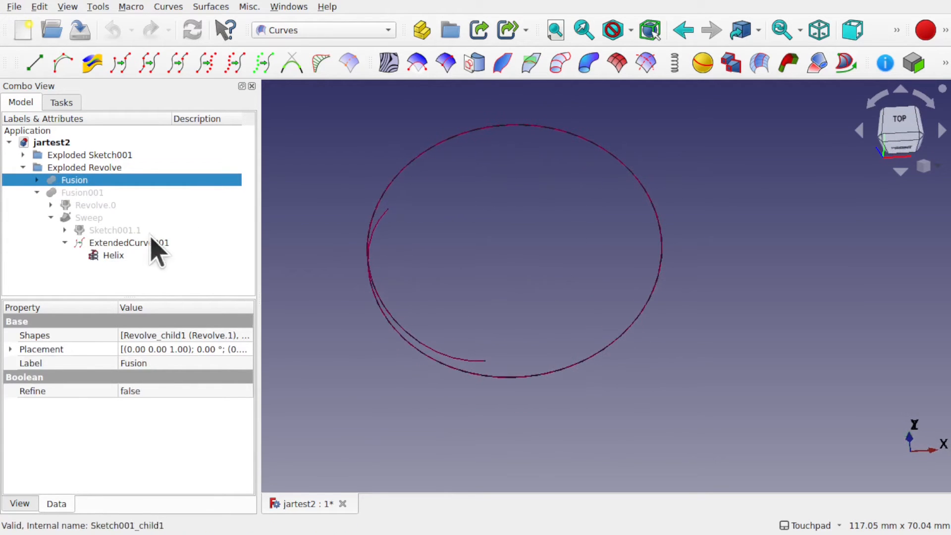
- Select the Helix and ExtendedCurve001 to compare the extended thread path with the plain helix
{"action": "left_click", "coordinate": [113, 255]}
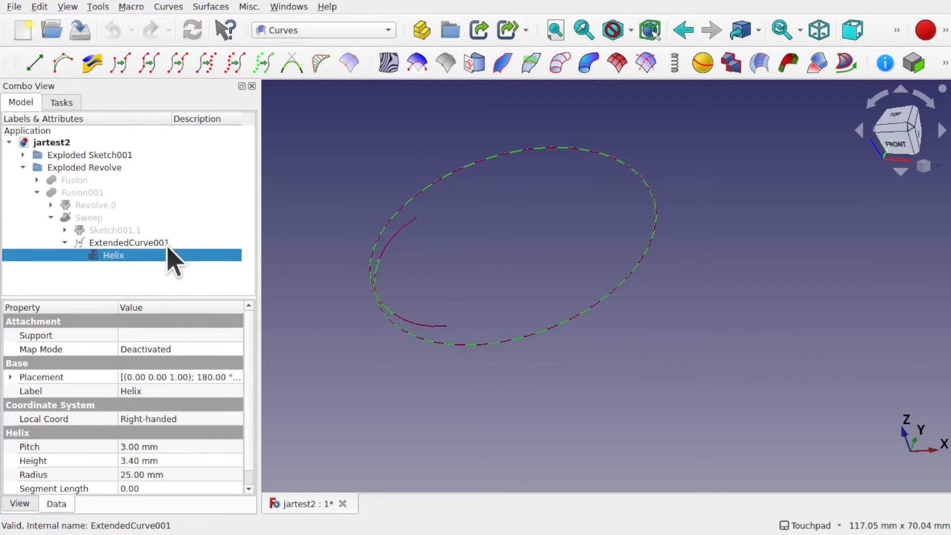
{"action": "left_click", "coordinate": [128, 242]}
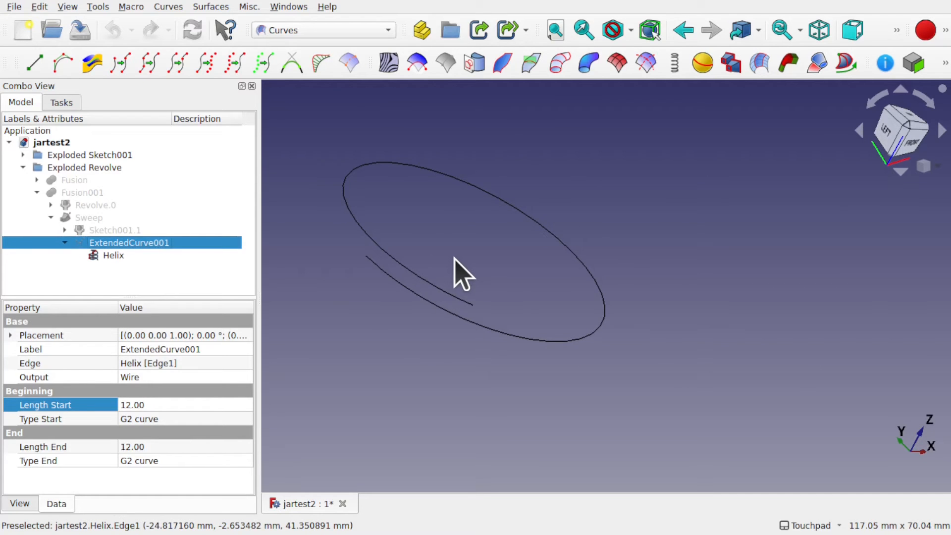
{"action": "mouse_move", "coordinate": [463, 185]}
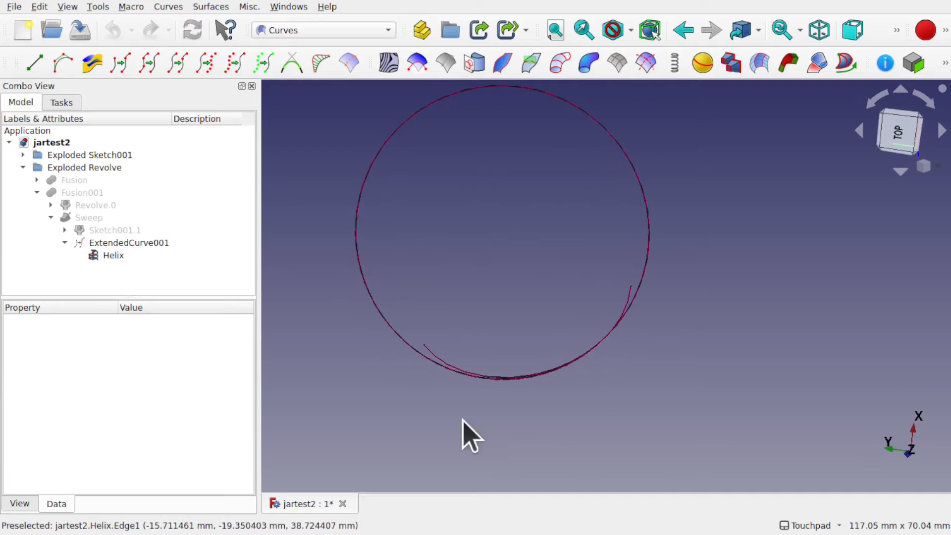
- Select ExtendedCurve001 and the Sweep thread solid to show the swept thread along the extended helix
{"action": "left_click", "coordinate": [128, 243]}
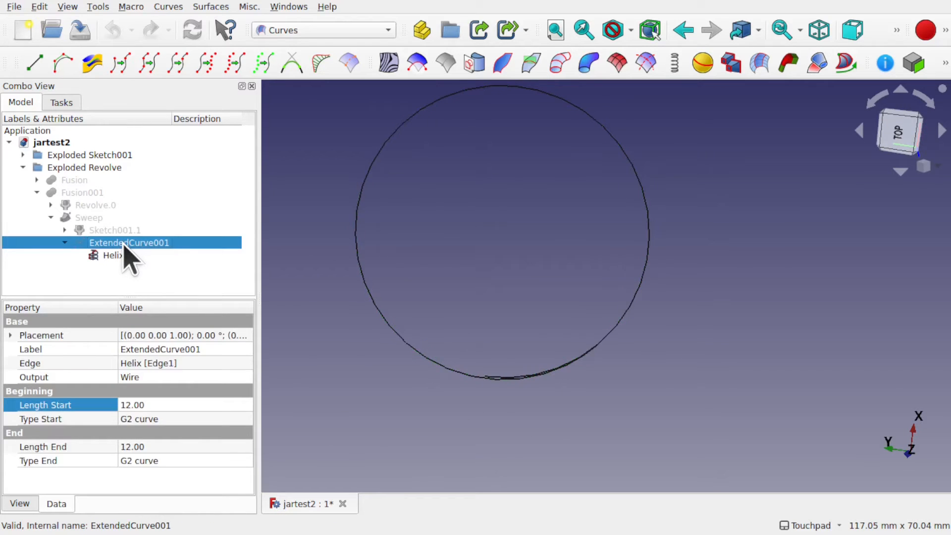
{"action": "mouse_move", "coordinate": [903, 133]}
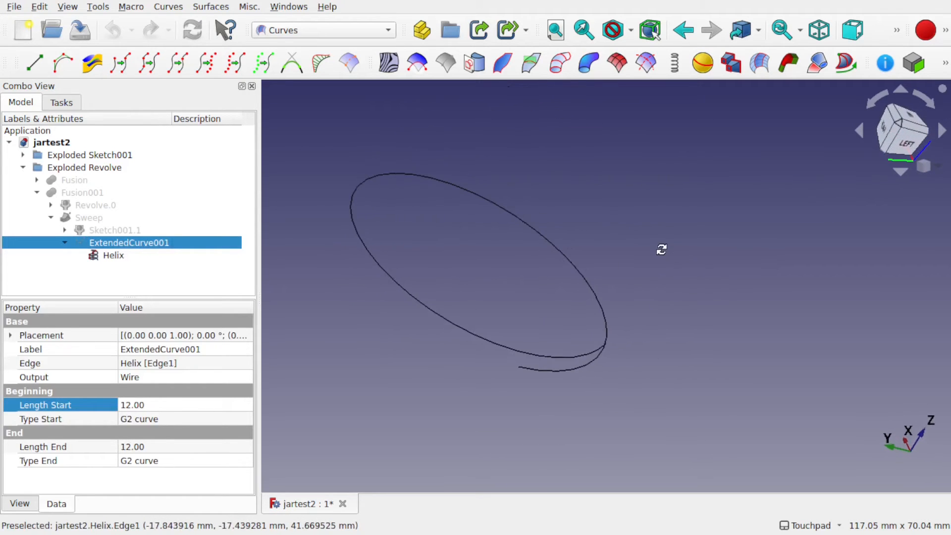
{"action": "left_click", "coordinate": [88, 217]}
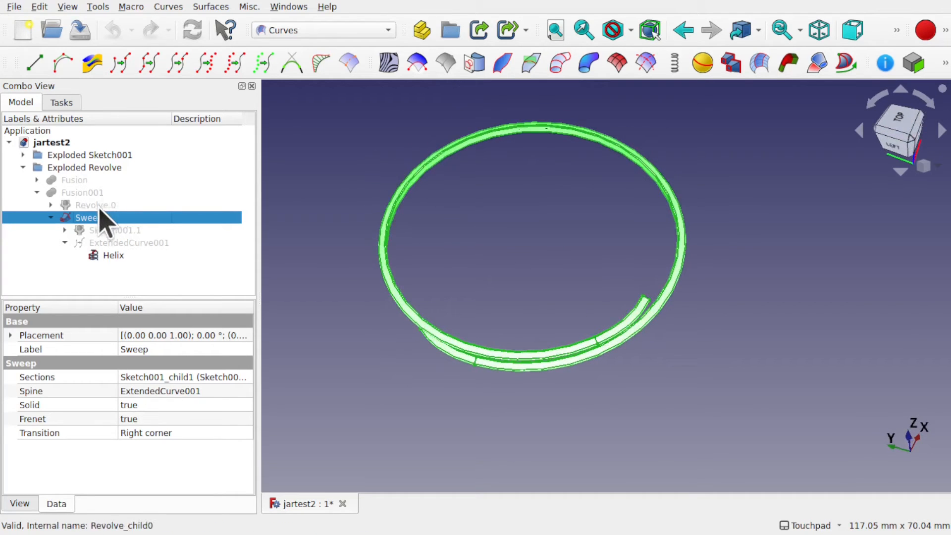
- Show the jar body Fusion001, zoom to the thread end, and select ExtendedCurve001 for editing
{"action": "left_click", "coordinate": [82, 192]}
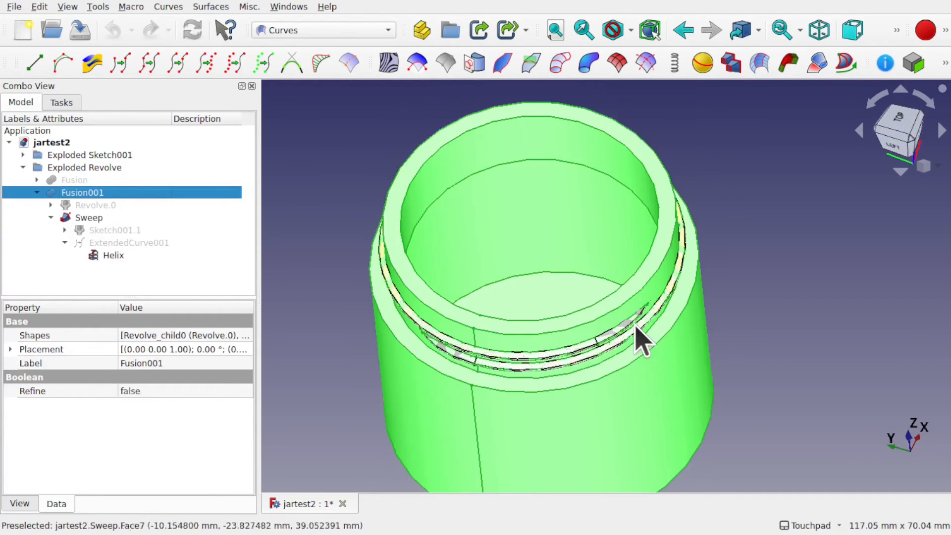
{"action": "scroll", "scroll_direction": "up", "scroll_amount": 3}
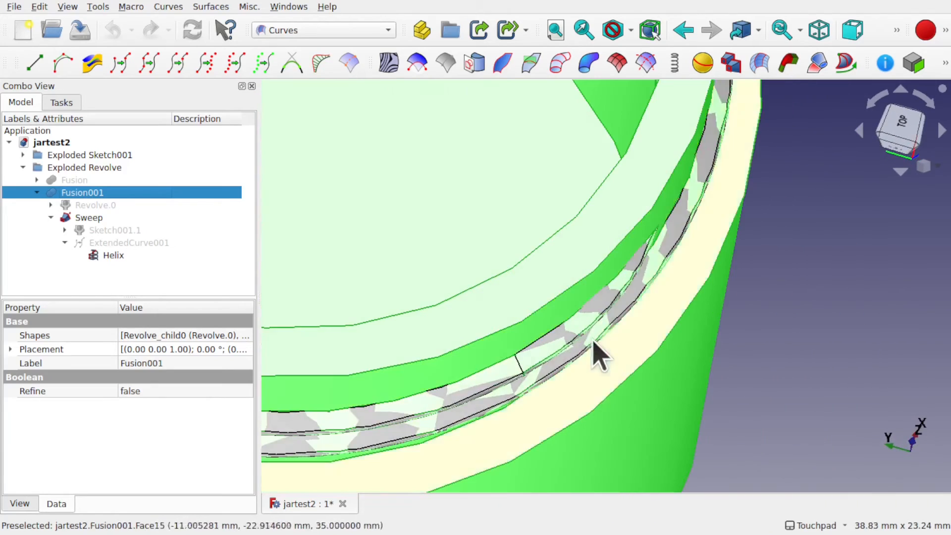
{"action": "mouse_move", "coordinate": [540, 363]}
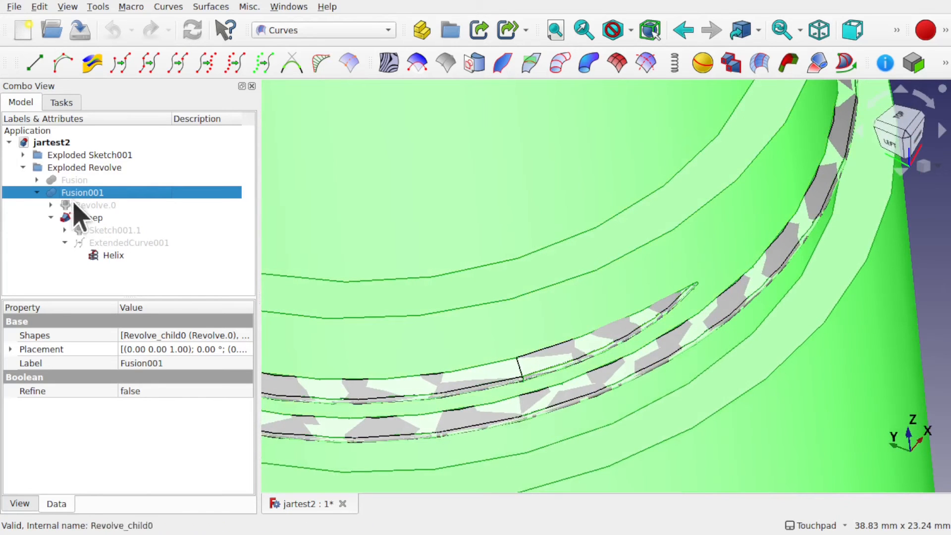
{"action": "mouse_move", "coordinate": [585, 298]}
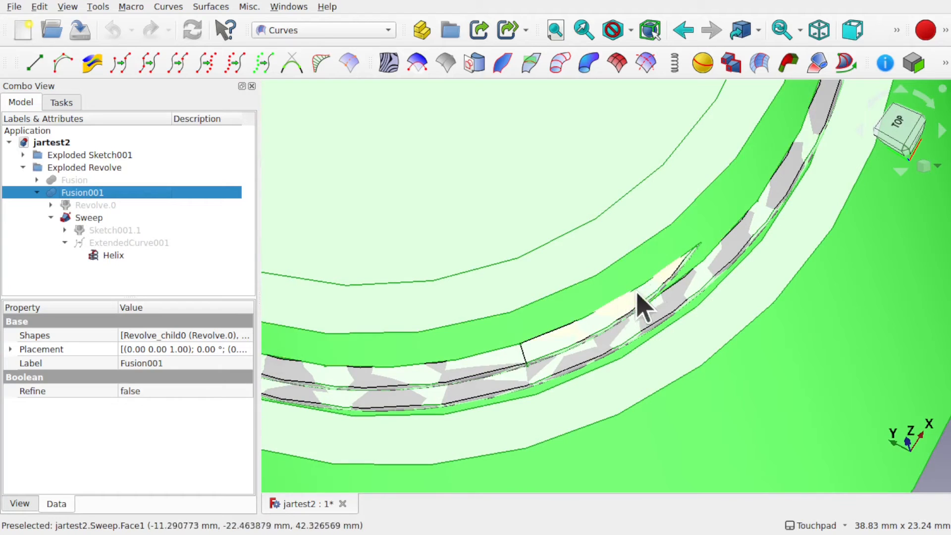
{"action": "mouse_move", "coordinate": [139, 255]}
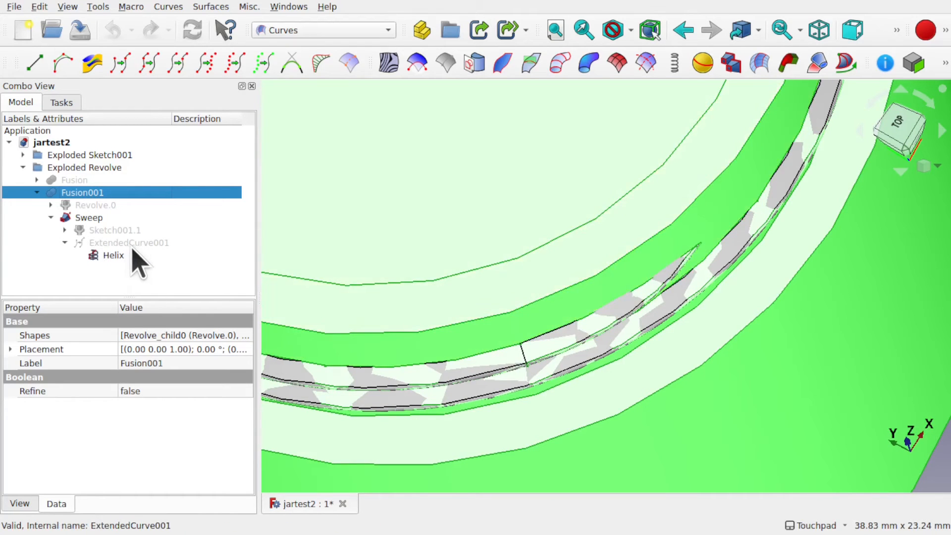
{"action": "left_click", "coordinate": [129, 242]}
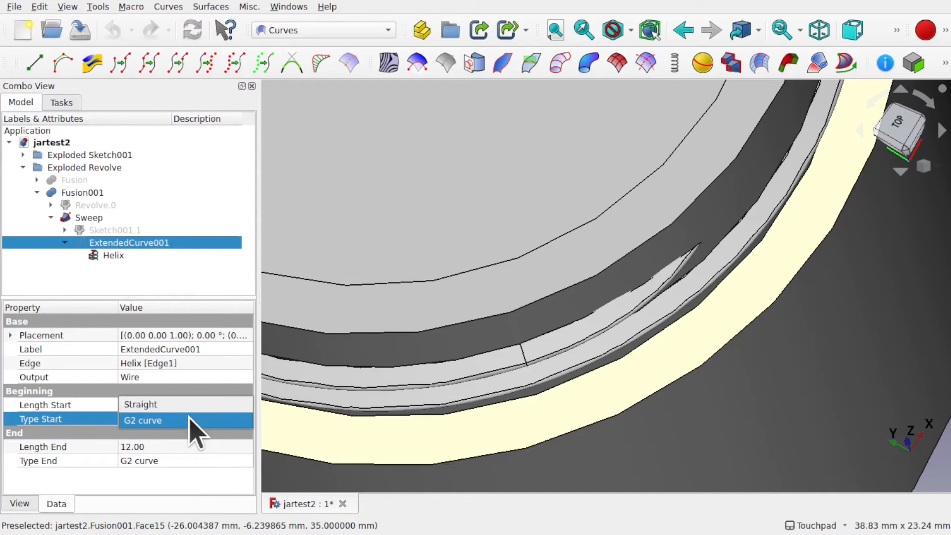
- Set ExtendedCurve001's Type Start and Type End to Straight and inspect the jutting thread ends
{"action": "left_click", "coordinate": [182, 418]}
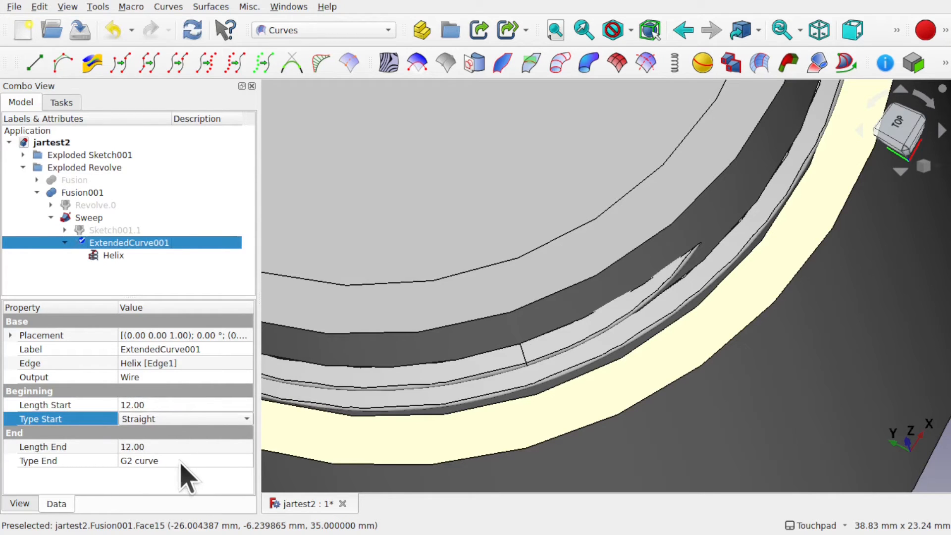
{"action": "left_click", "coordinate": [185, 460]}
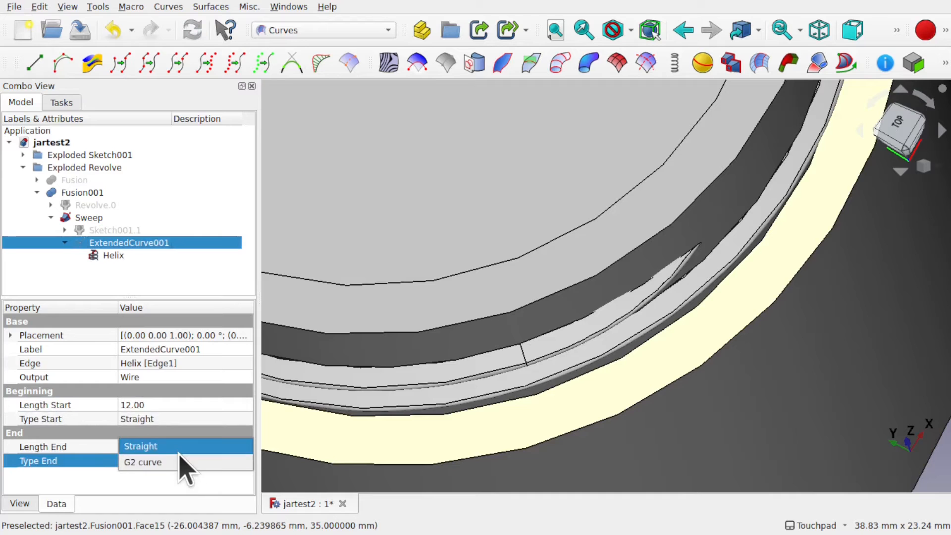
{"action": "left_click", "coordinate": [82, 192]}
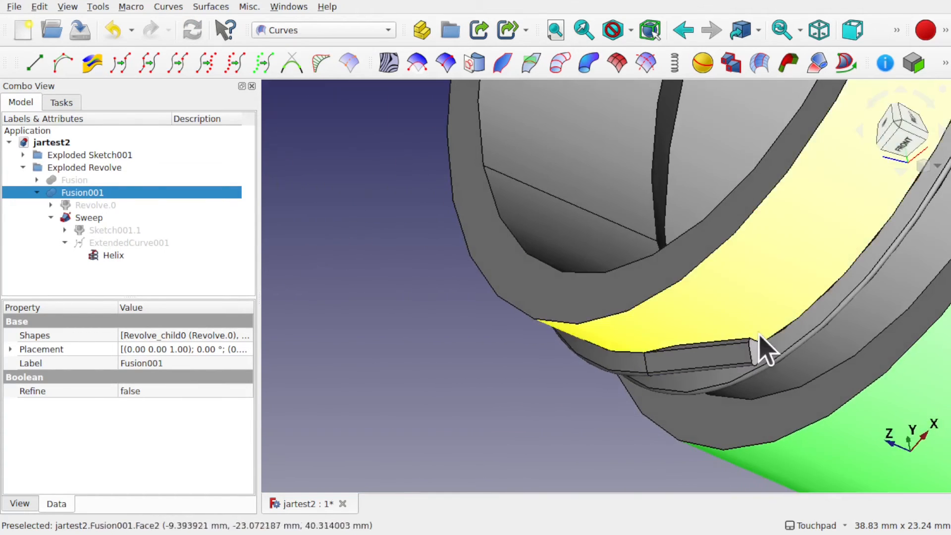
{"action": "mouse_move", "coordinate": [719, 330]}
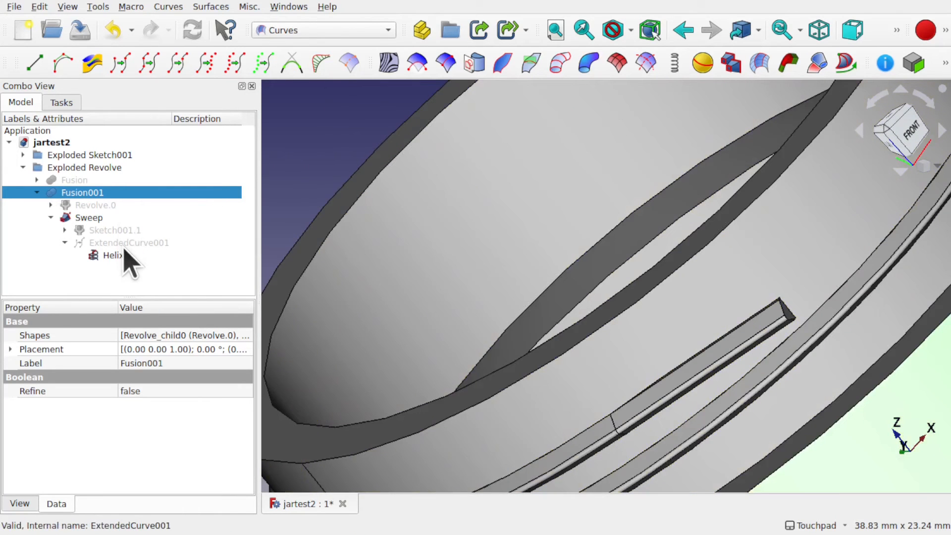
{"action": "left_click", "coordinate": [128, 243]}
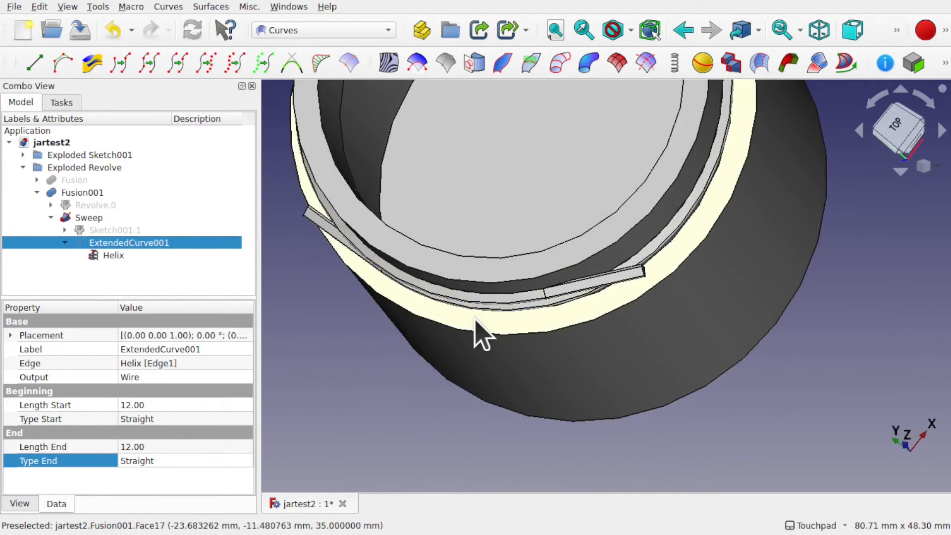
- Change the thread end back to a G2 curve, hide Fusion001 and show the original Fusion jar
{"action": "left_click", "coordinate": [113, 255]}
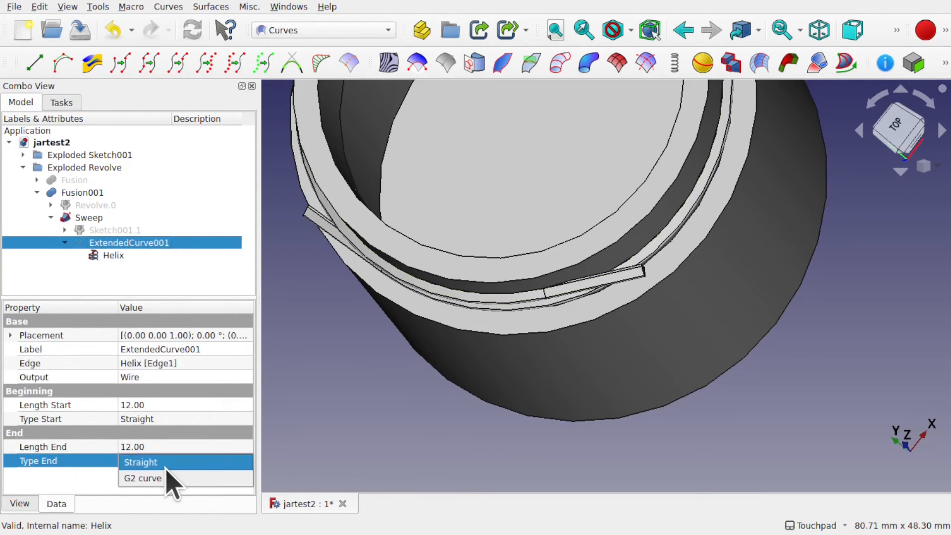
{"action": "left_click", "coordinate": [142, 478]}
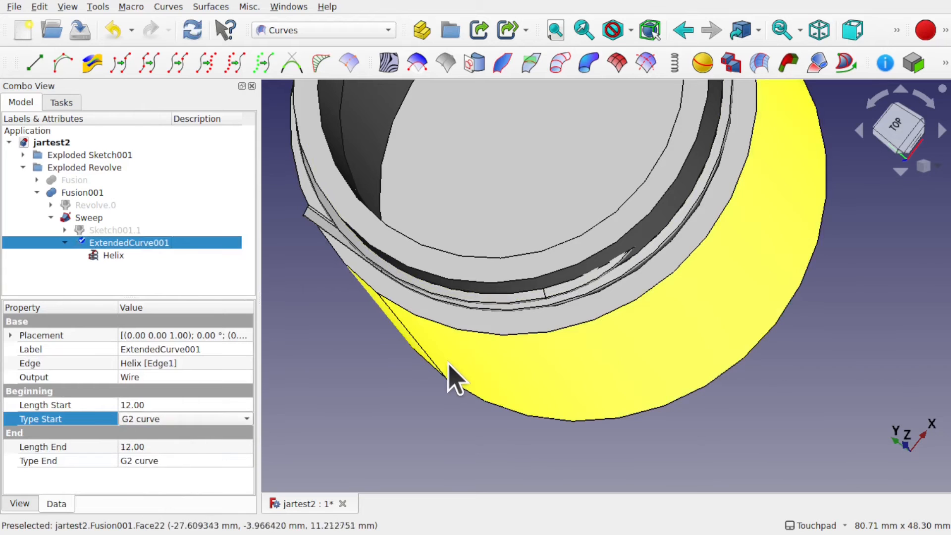
{"action": "left_click", "coordinate": [82, 192]}
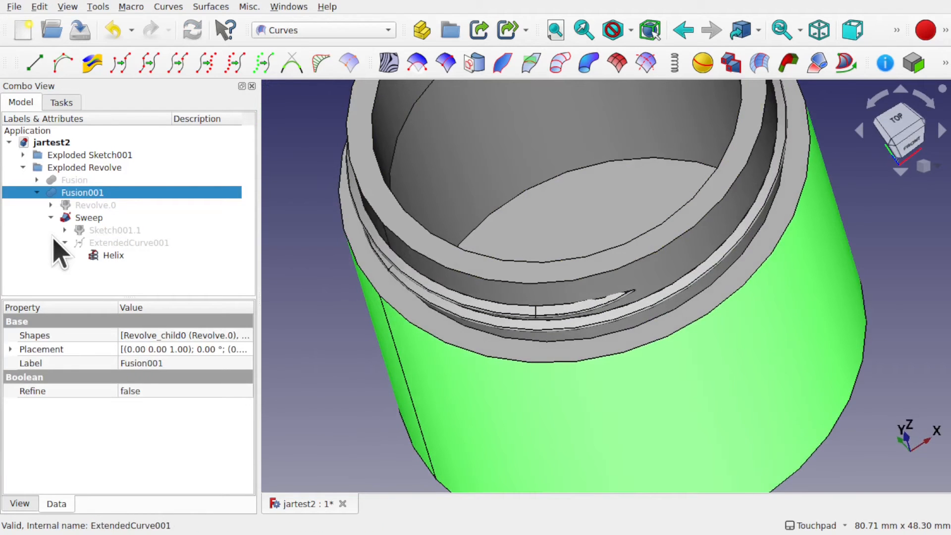
{"action": "left_click", "coordinate": [88, 216]}
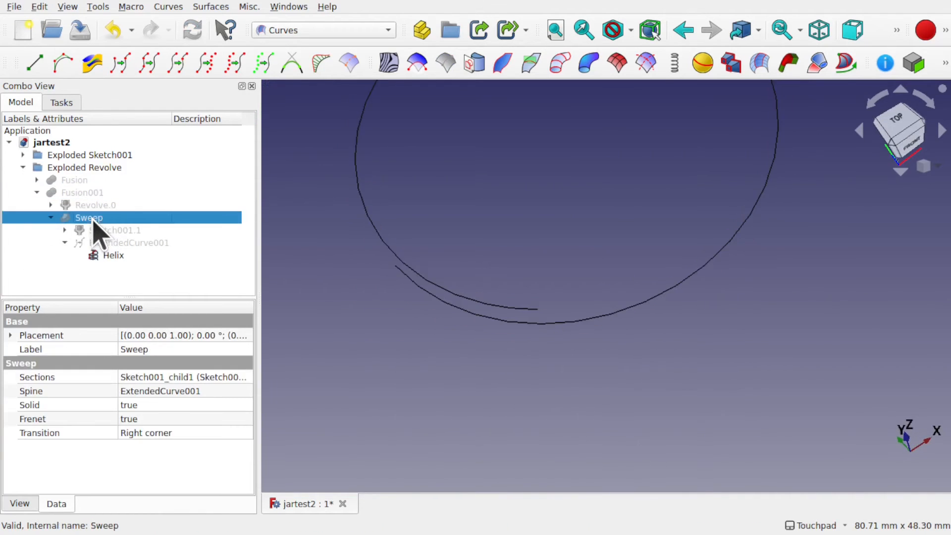
{"action": "left_click", "coordinate": [74, 179]}
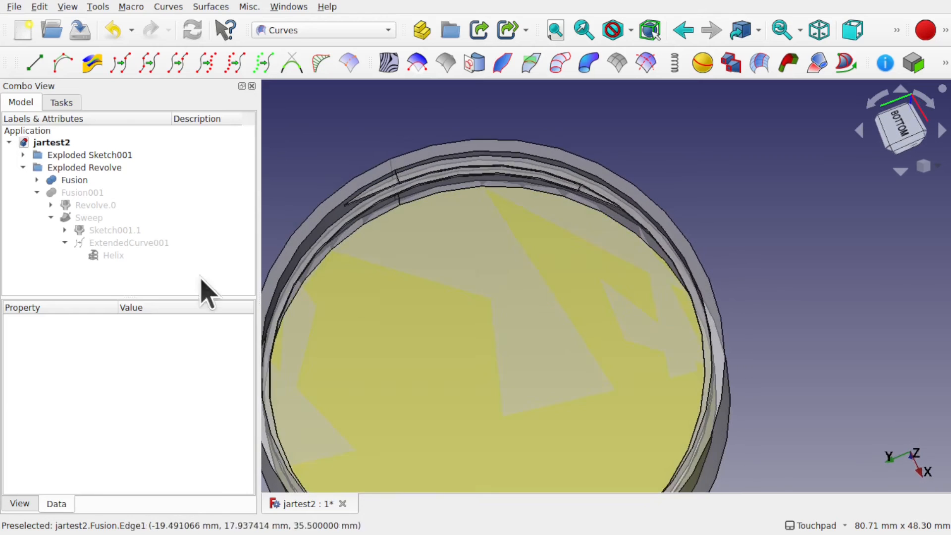
- Expand Fusion and Sweep001, hide the Fusion, and select ExtendedCurve showing its 7 mm straight ends
{"action": "left_click", "coordinate": [75, 180]}
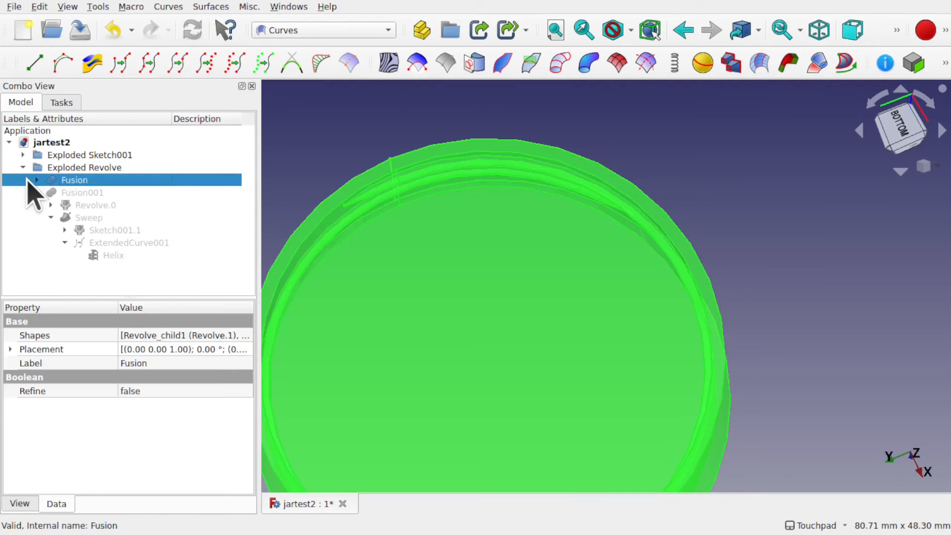
{"action": "left_click", "coordinate": [94, 205]}
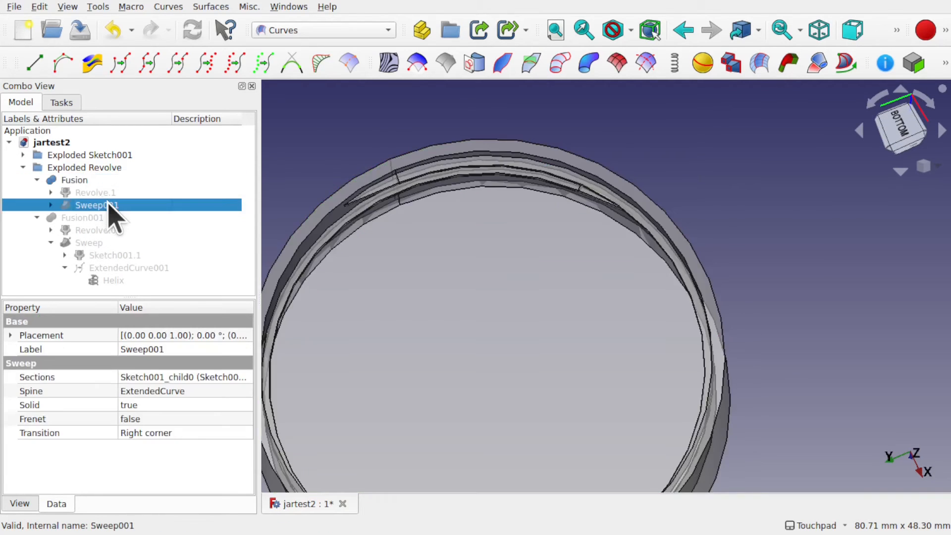
{"action": "left_click", "coordinate": [74, 180]}
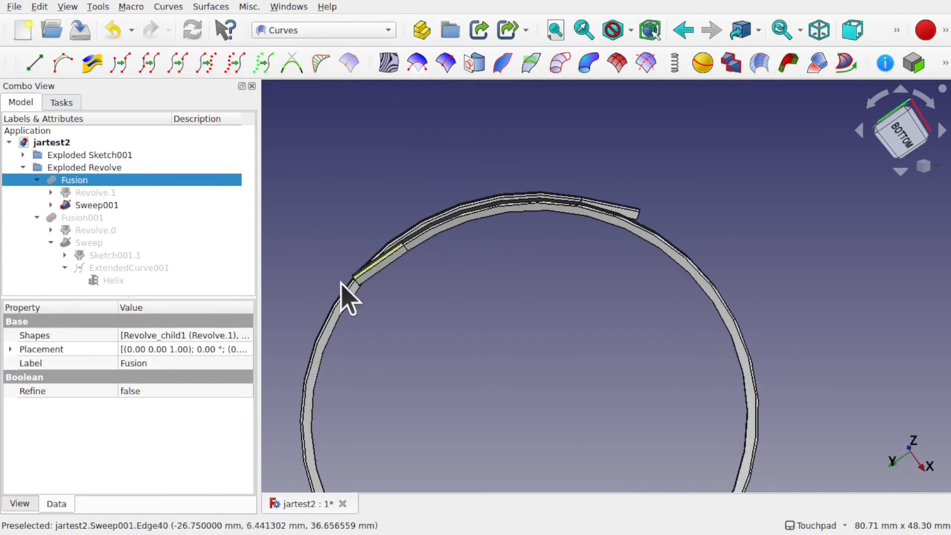
{"action": "left_click", "coordinate": [96, 205]}
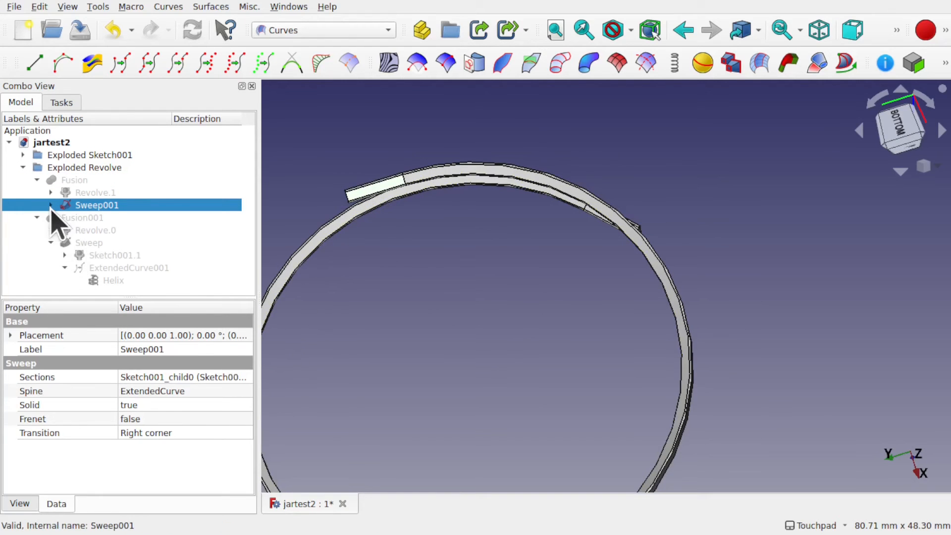
{"action": "left_click", "coordinate": [51, 205]}
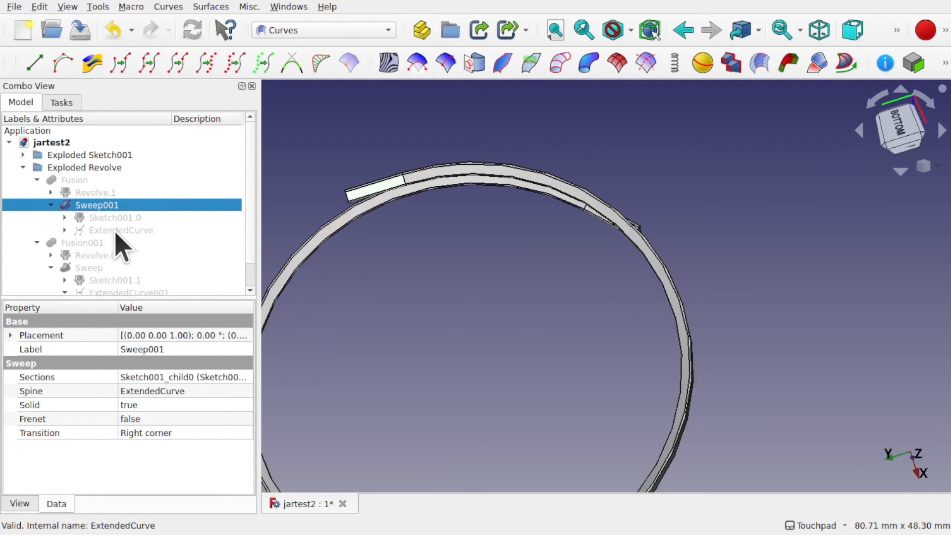
{"action": "left_click", "coordinate": [121, 230]}
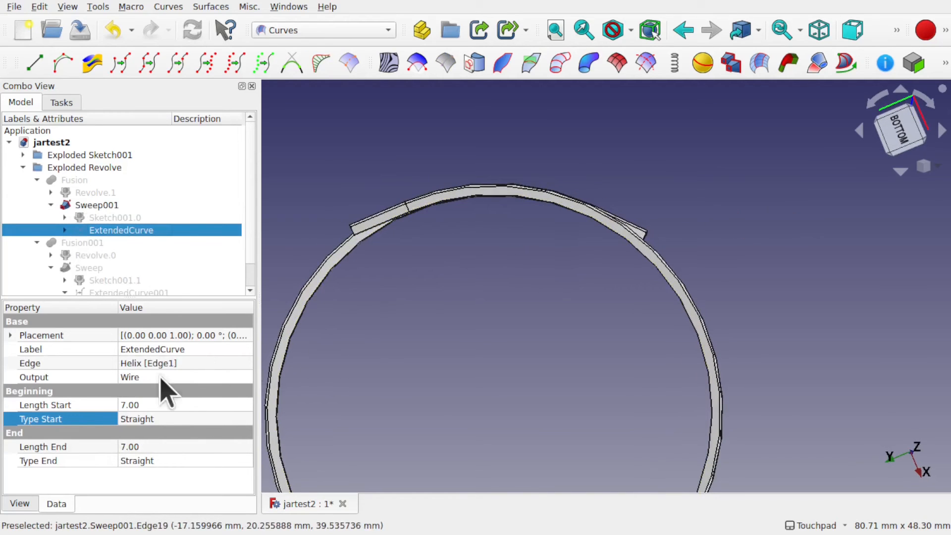
{"action": "mouse_move", "coordinate": [109, 417]}
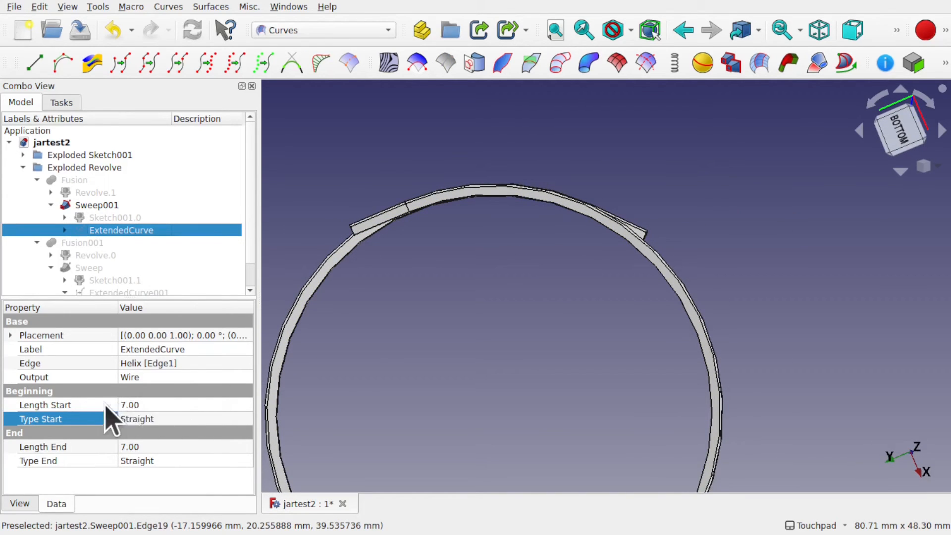
{"action": "left_click", "coordinate": [95, 192]}
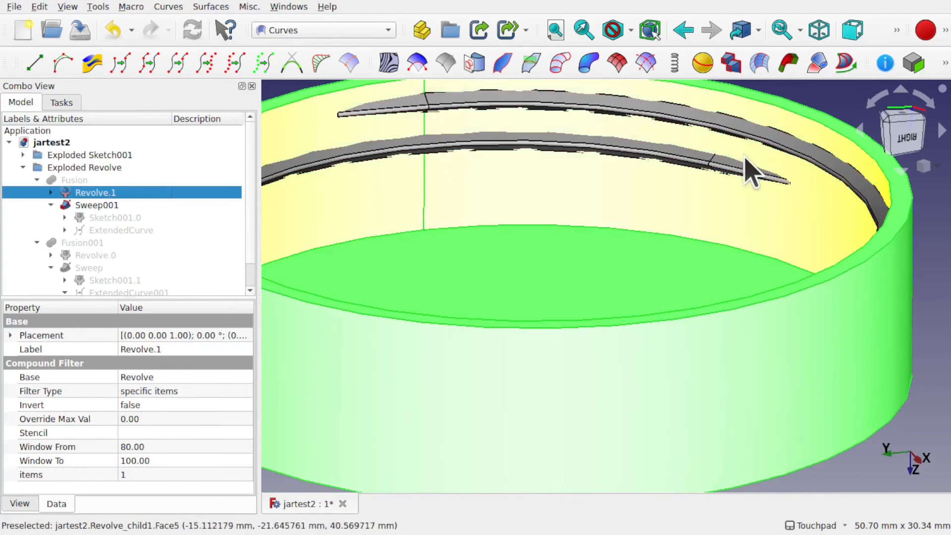
{"action": "mouse_move", "coordinate": [600, 236]}
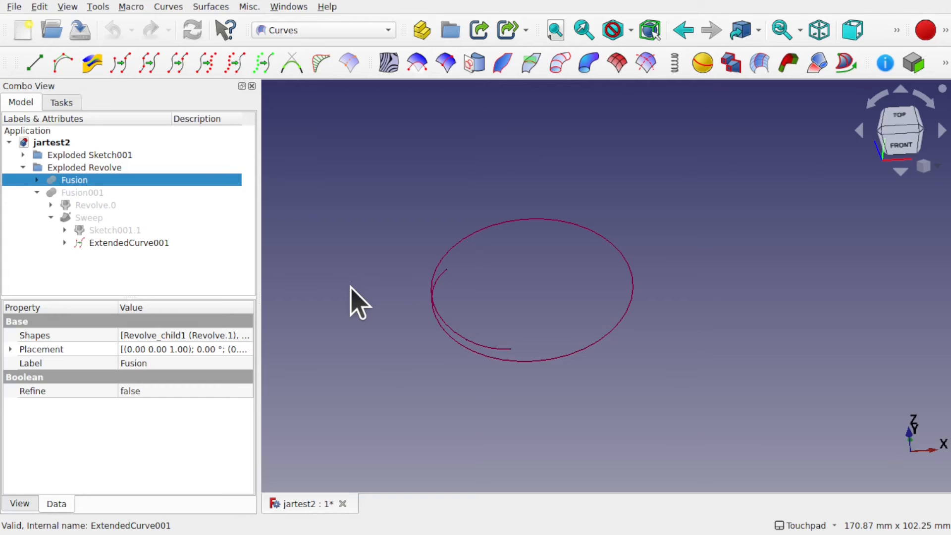
{"action": "left_click", "coordinate": [129, 242]}
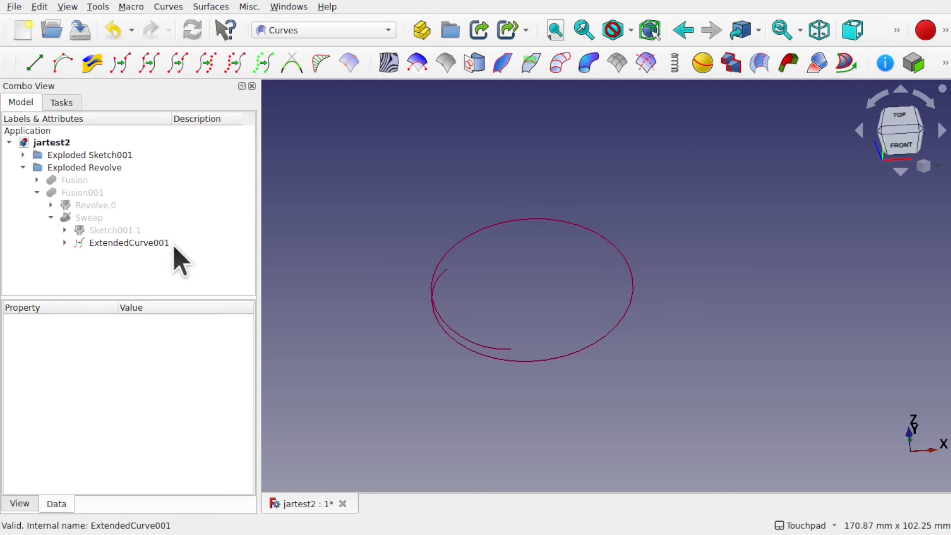
- Set ExtendedCurve001's Output from SingleEdge to Wire so its extensions become separate edges
{"action": "left_click", "coordinate": [129, 243]}
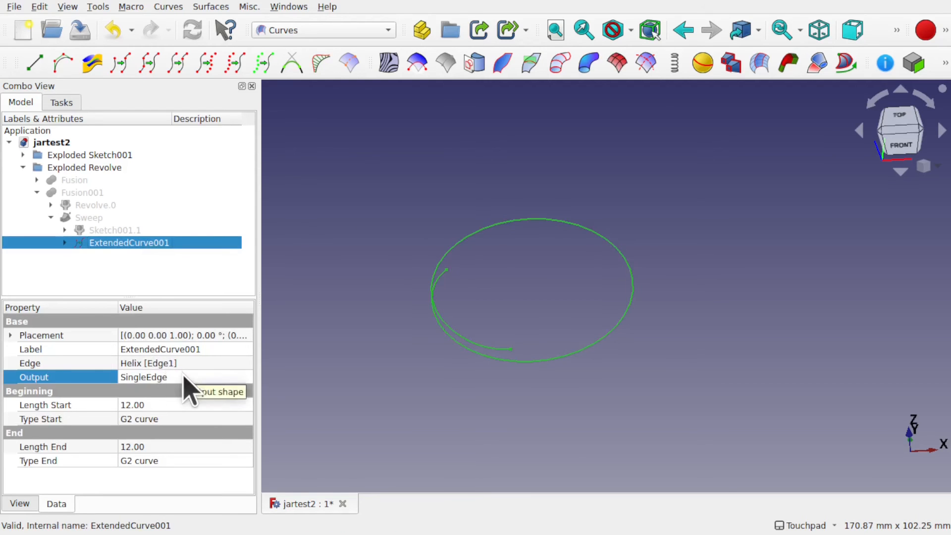
{"action": "left_click", "coordinate": [183, 376]}
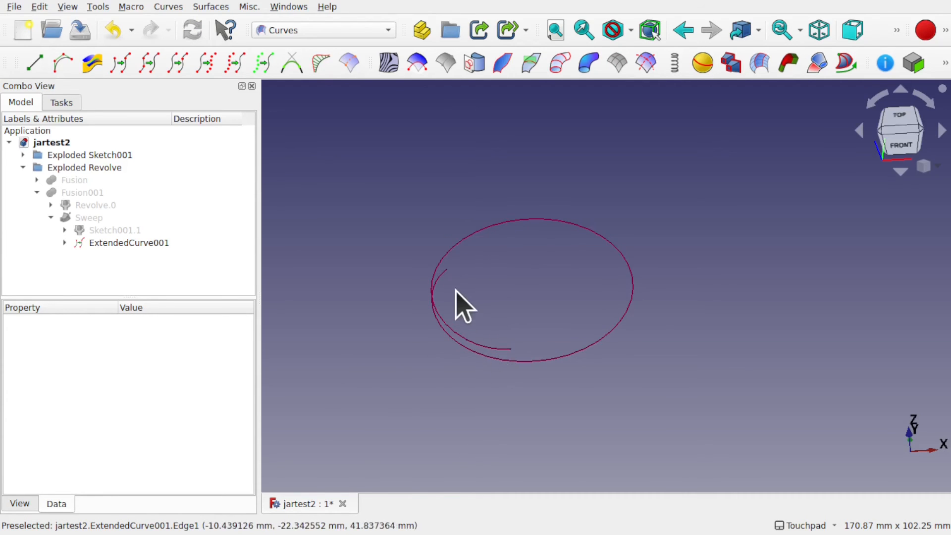
{"action": "mouse_move", "coordinate": [500, 357]}
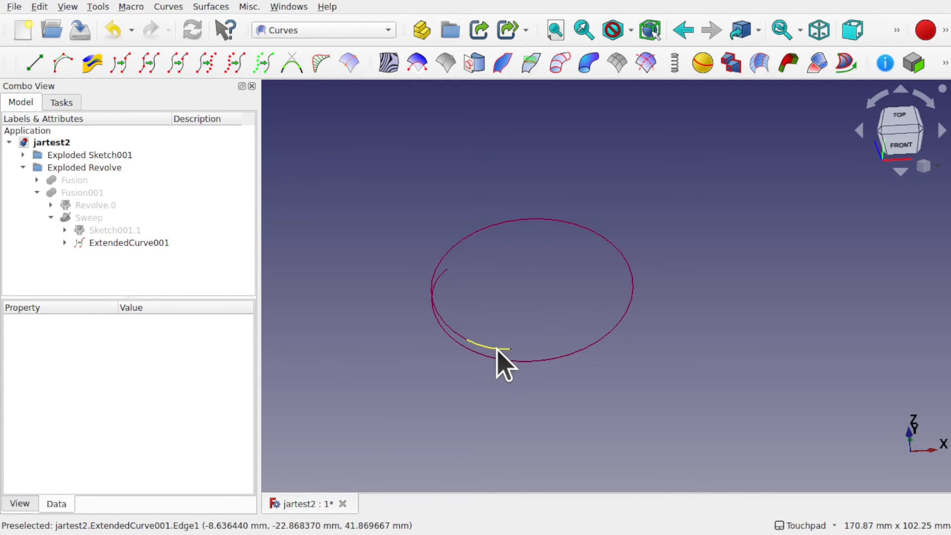
{"action": "left_click", "coordinate": [129, 242]}
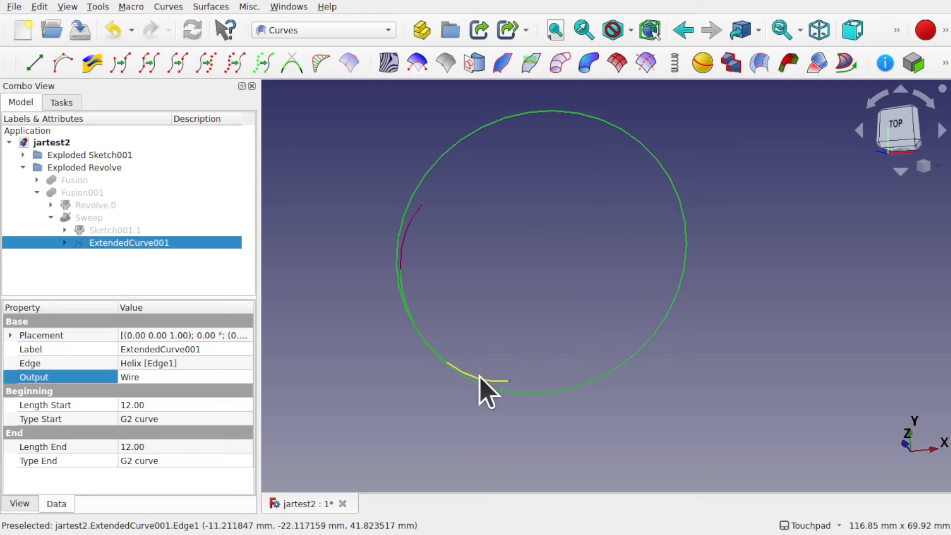
{"action": "mouse_move", "coordinate": [118, 330]}
{"action": "type", "text": "1"}
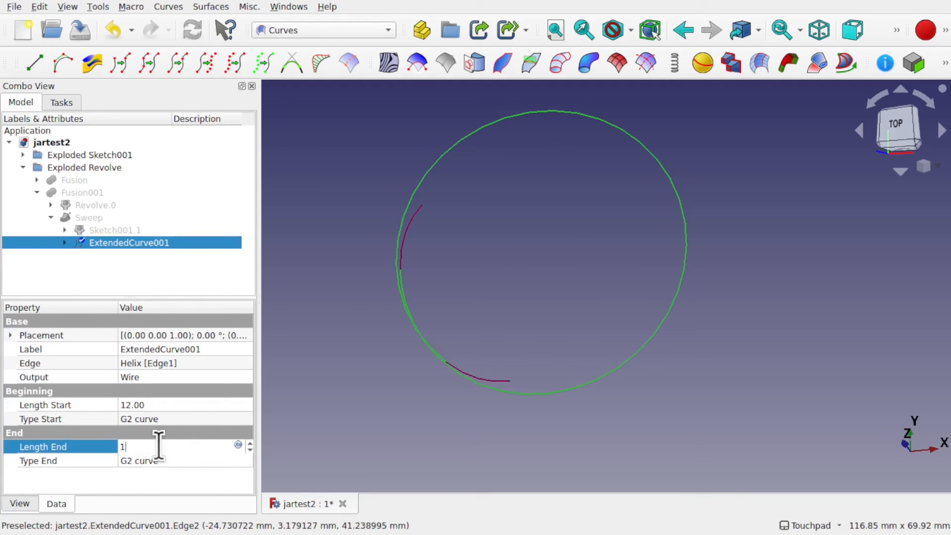
- Set ExtendedCurve001's Length End to 19 mm and reselect the curve to check its values
{"action": "type", "text": "9"}
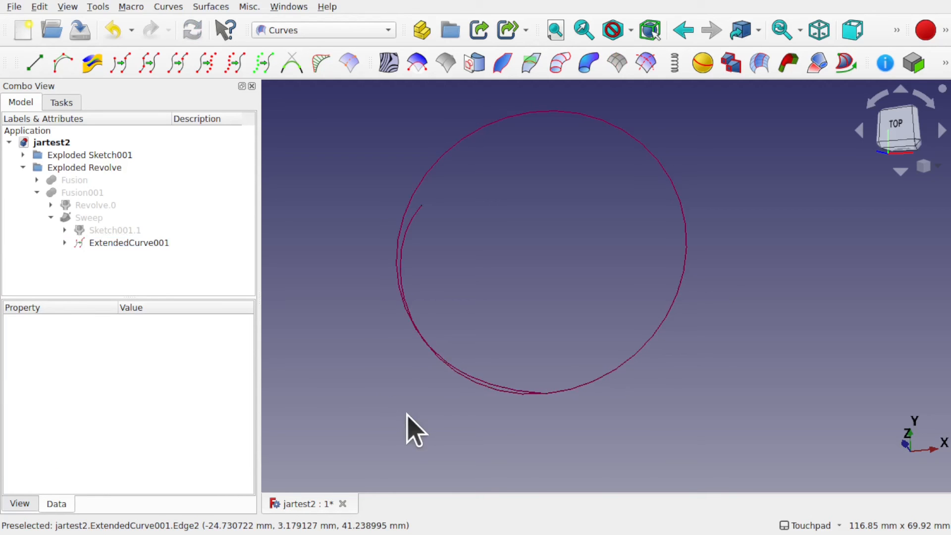
{"action": "left_click", "coordinate": [129, 242]}
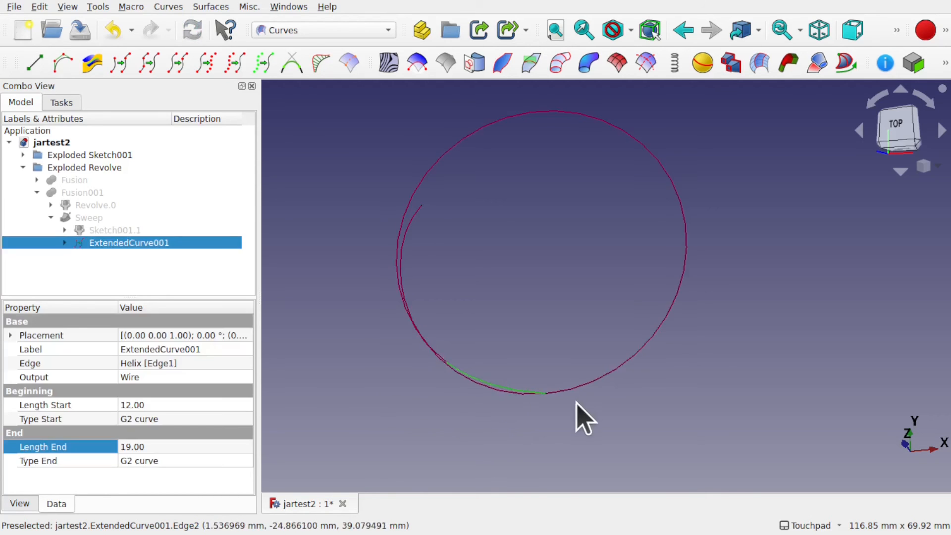
{"action": "mouse_move", "coordinate": [530, 415]}
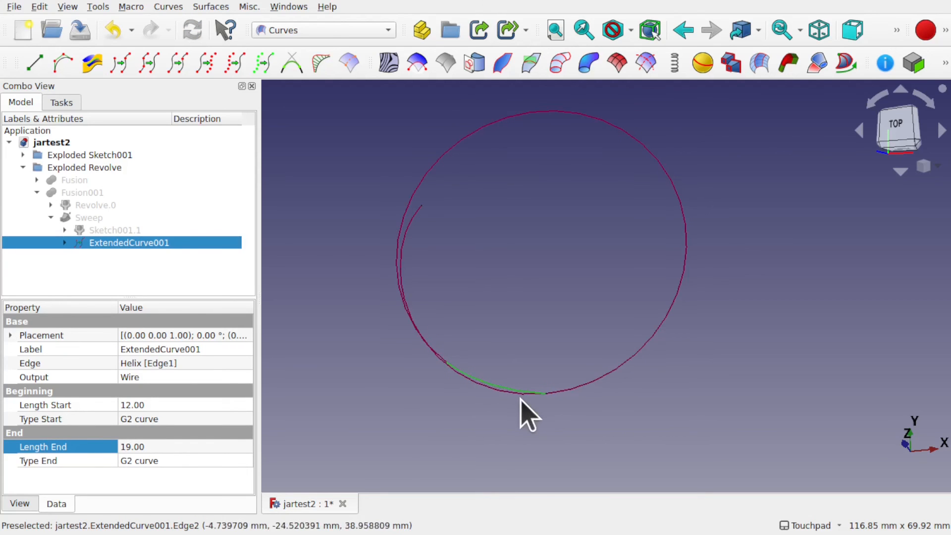
{"action": "mouse_move", "coordinate": [415, 260]}
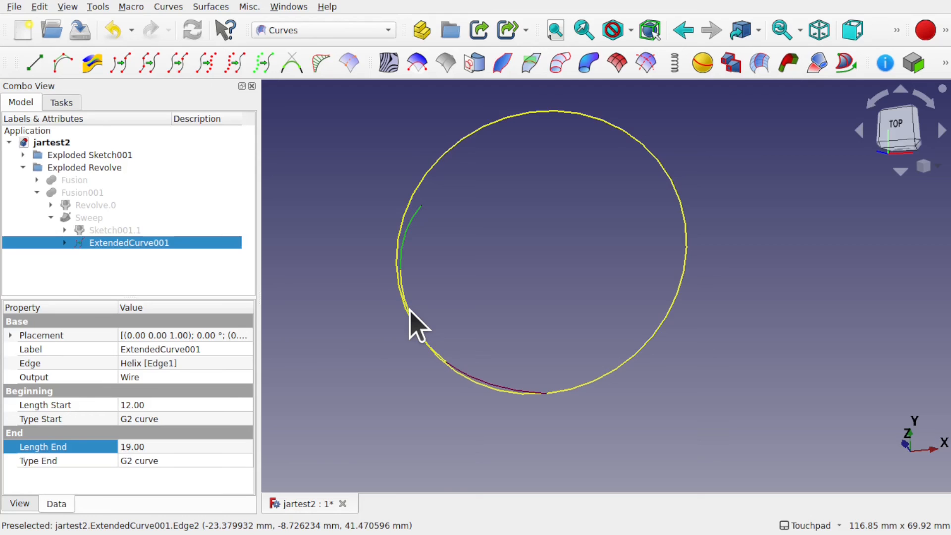
{"action": "mouse_move", "coordinate": [449, 373]}
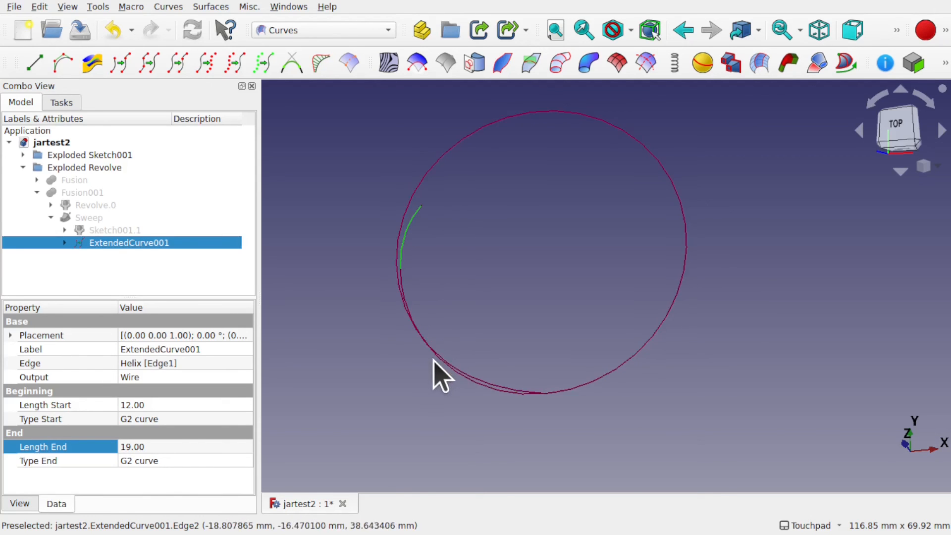
{"action": "mouse_move", "coordinate": [488, 394]}
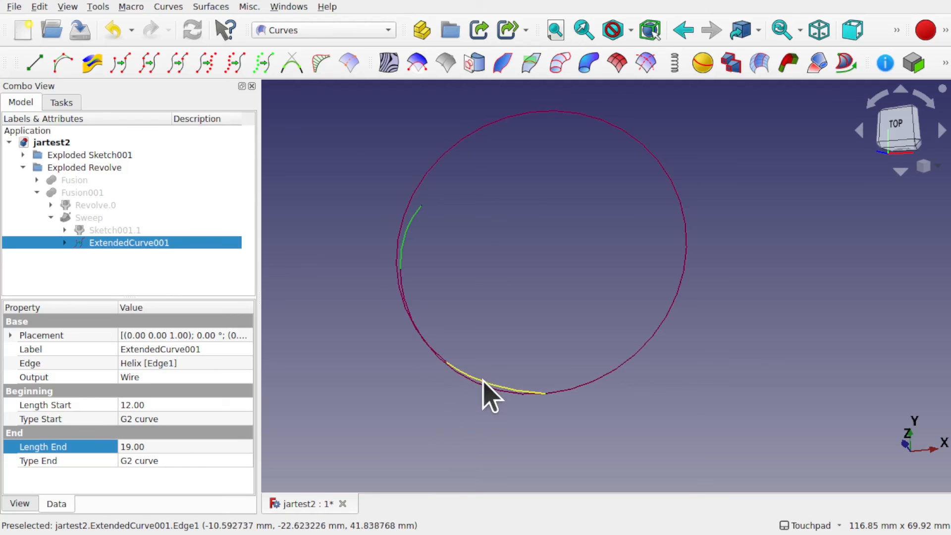
{"action": "mouse_move", "coordinate": [500, 403]}
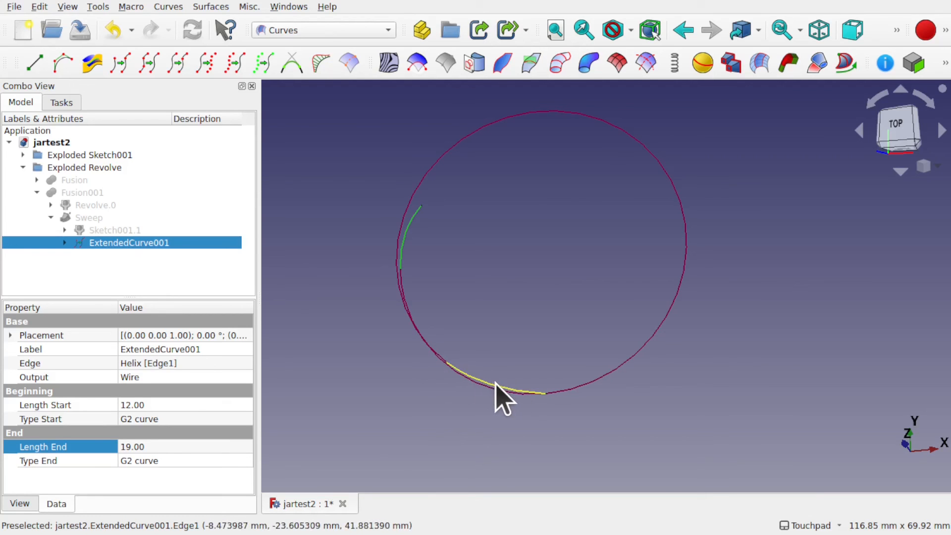
{"action": "mouse_move", "coordinate": [473, 394]}
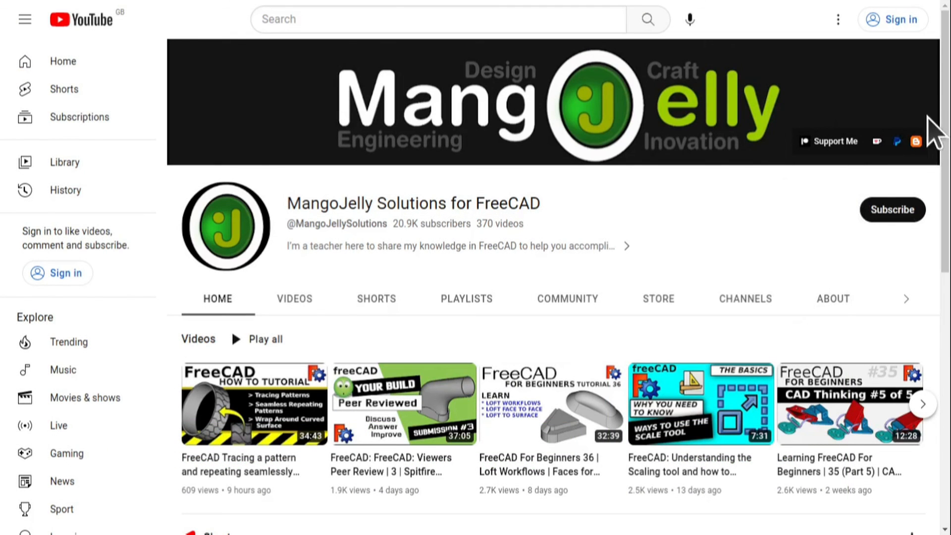
- Show the MangoJelly channel's About description and scroll to its donation and blog links
{"action": "left_click", "coordinate": [832, 299]}
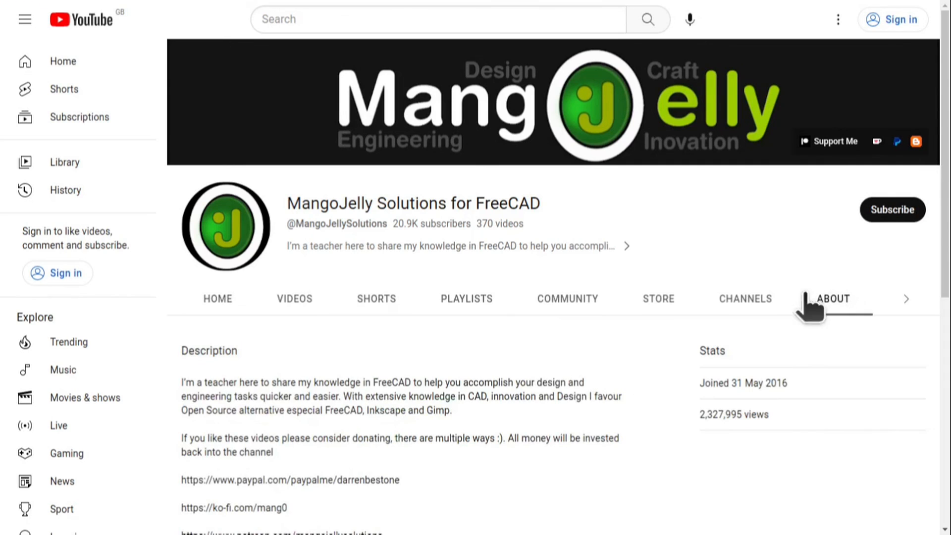
{"action": "scroll", "scroll_direction": "down", "scroll_amount": 3}
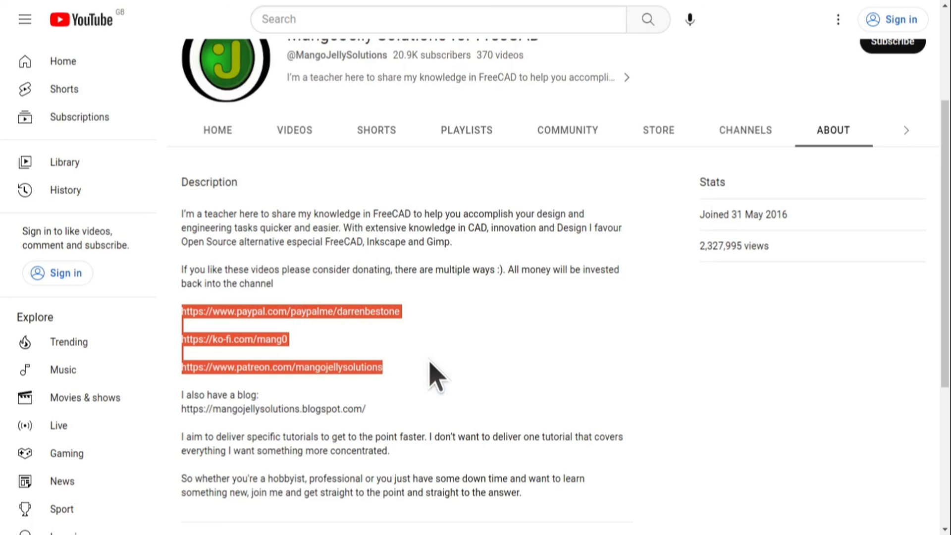
{"action": "left_click", "coordinate": [436, 374]}
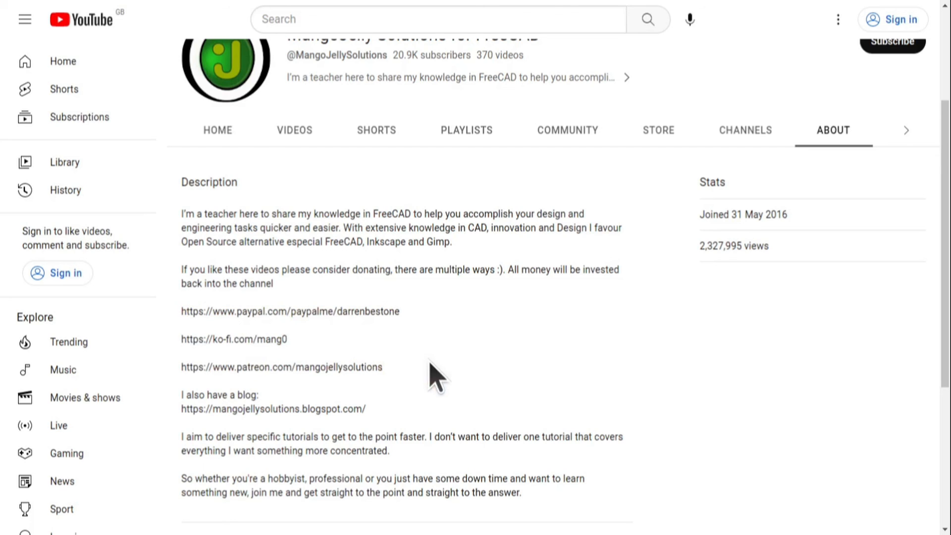